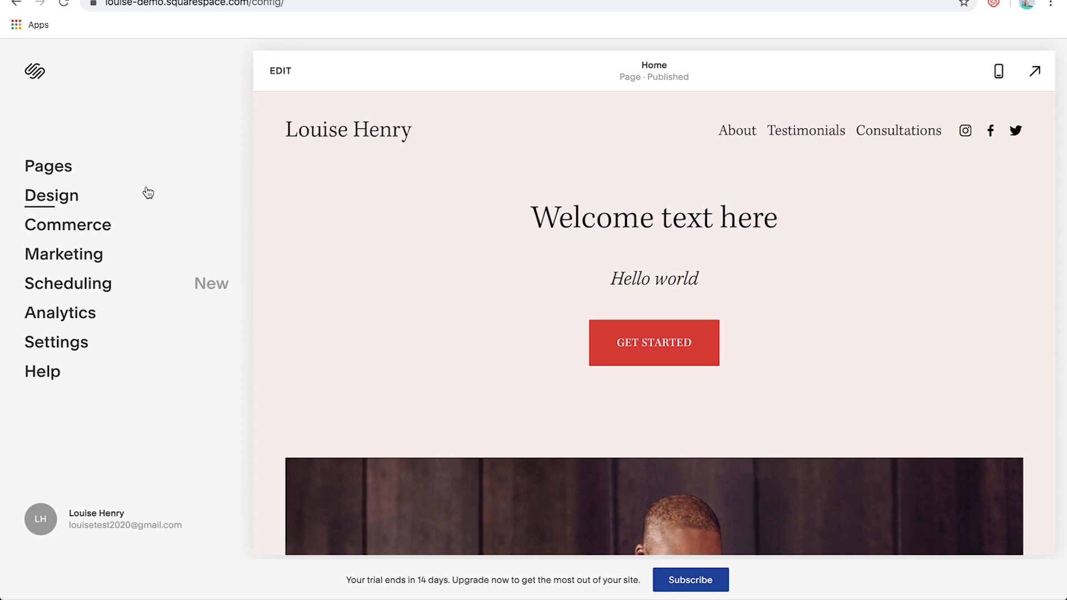
Show the site's pages and the add-page options for Main Navigation
left_click(49, 166)
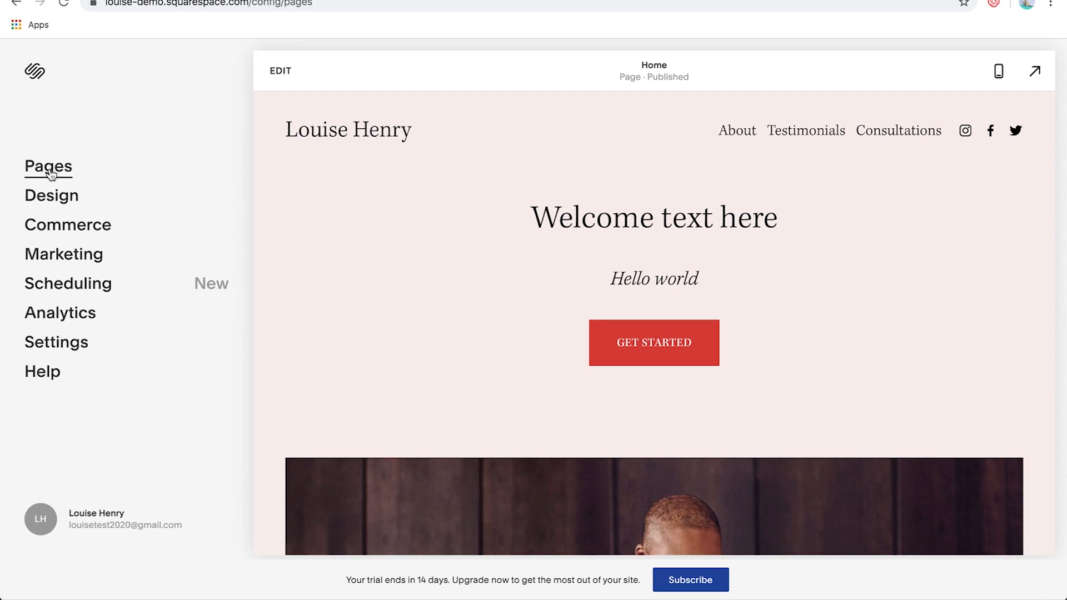
left_click(49, 166)
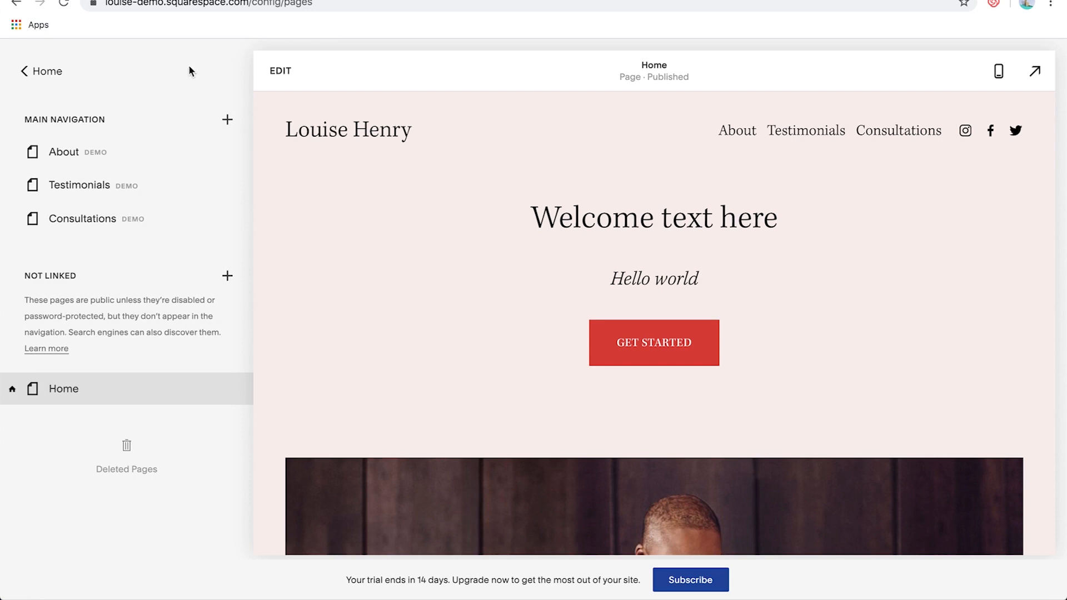
mouse_move(227, 127)
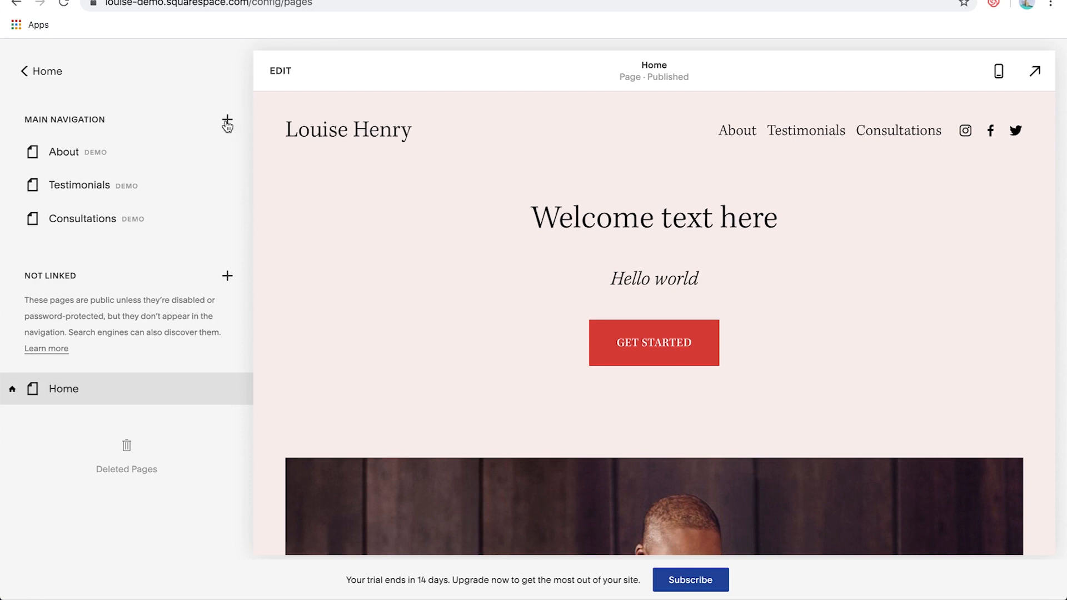
left_click(227, 121)
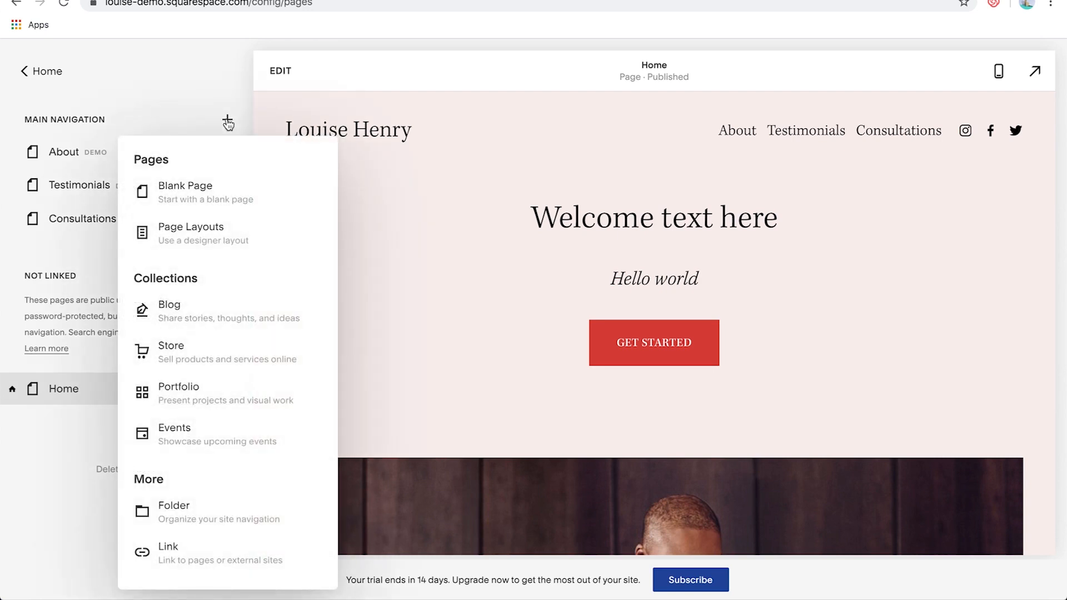
mouse_move(169, 310)
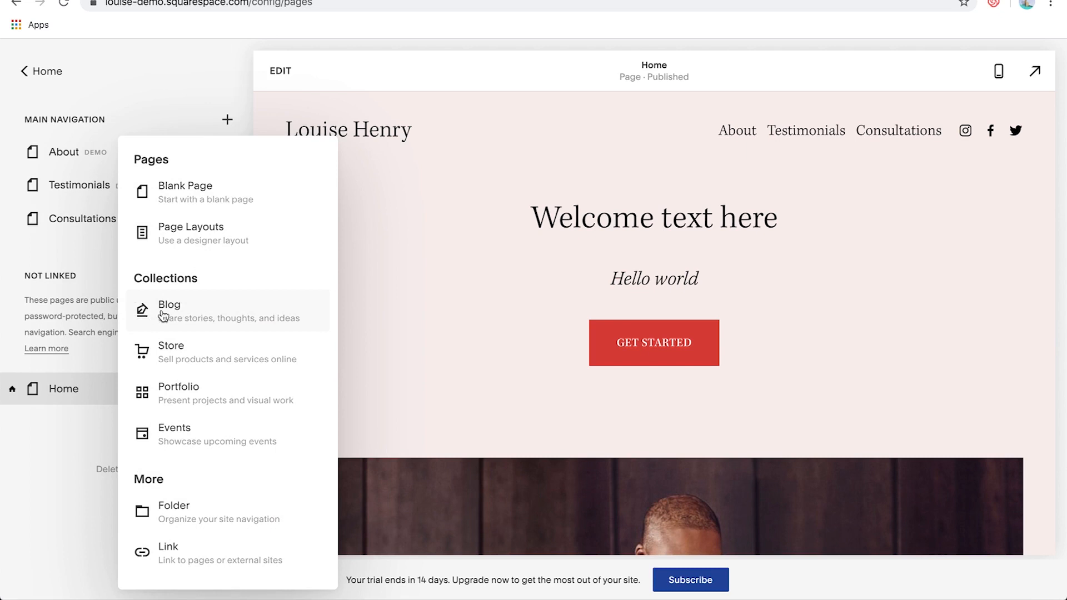
Add a blog collection and pick the Blog 2 grid layout
left_click(169, 304)
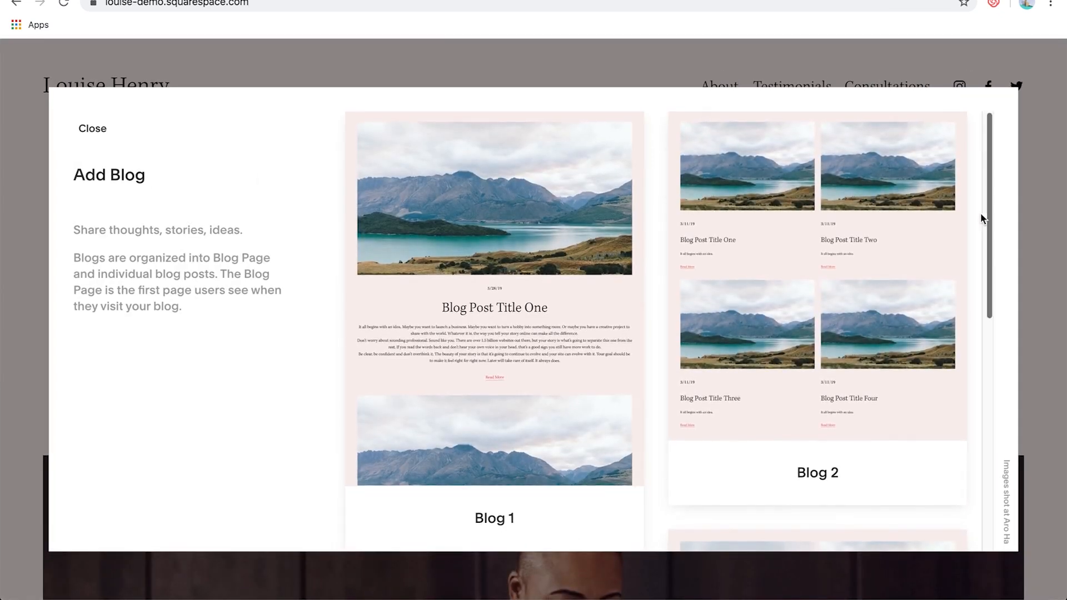
scroll("down", 3)
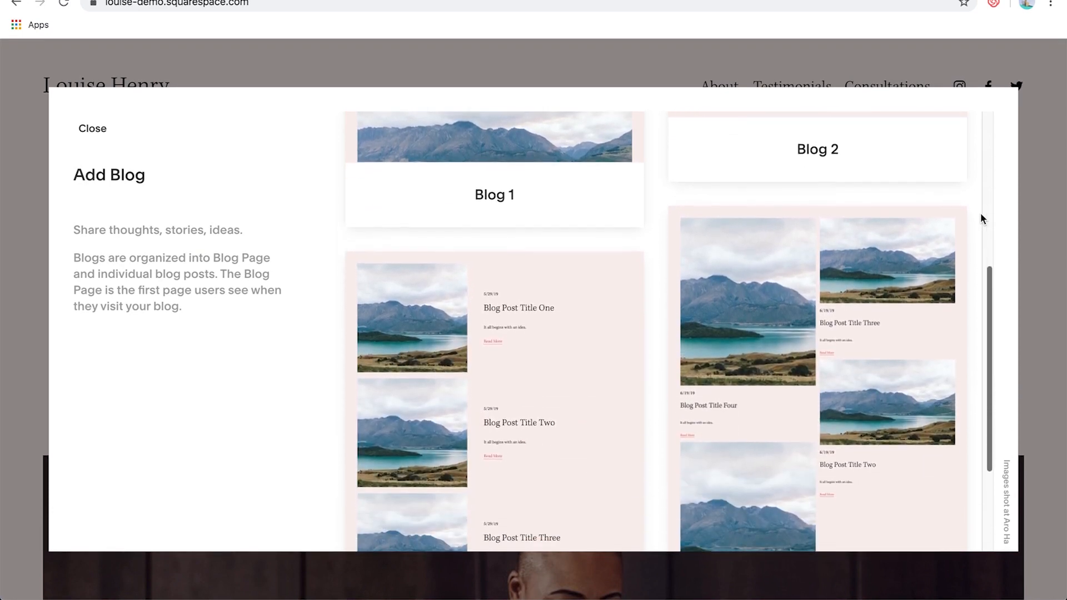
scroll("down", 3)
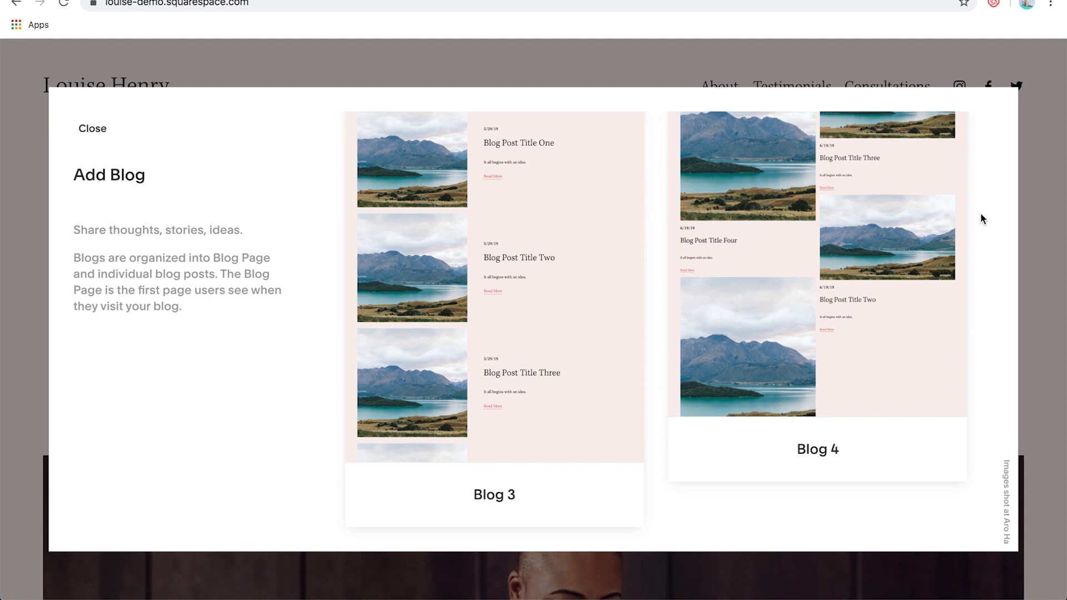
mouse_move(985, 182)
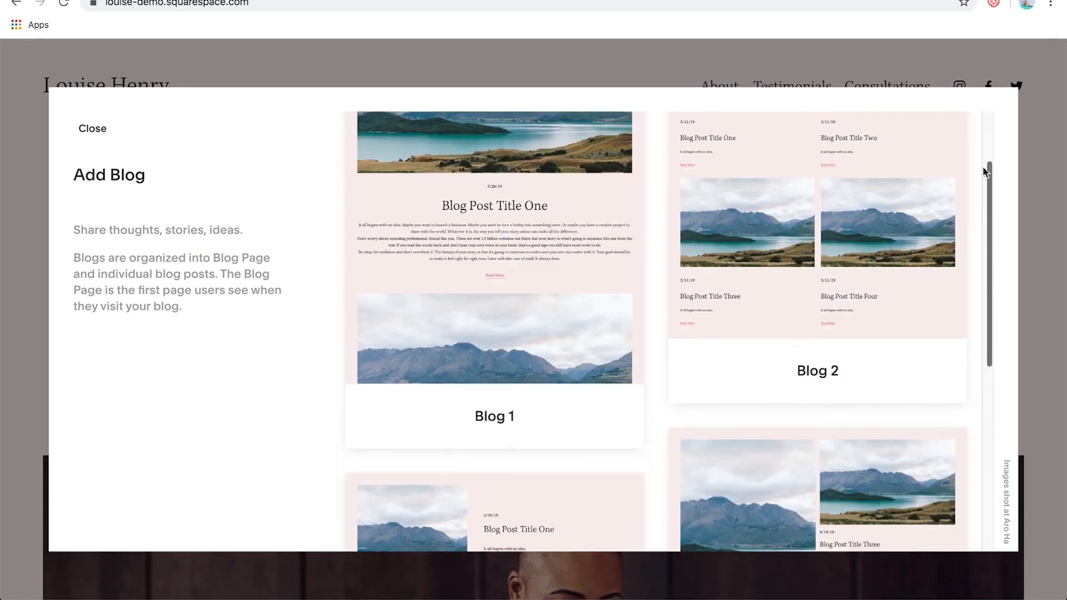
scroll("down", 3)
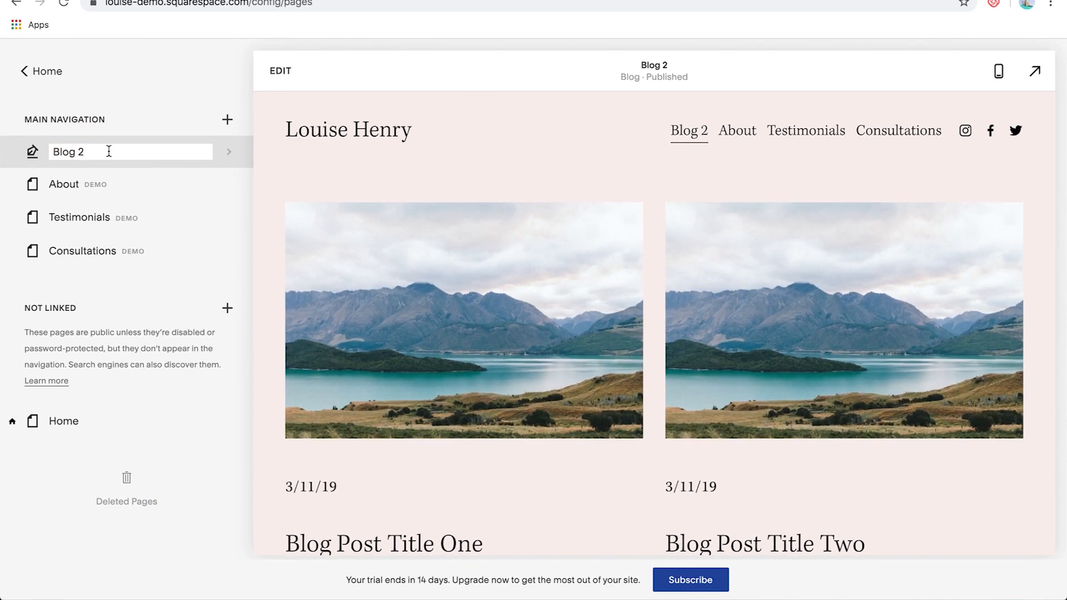
Confirm the blog's name as Blog and browse its four sample posts
key("Backspace")
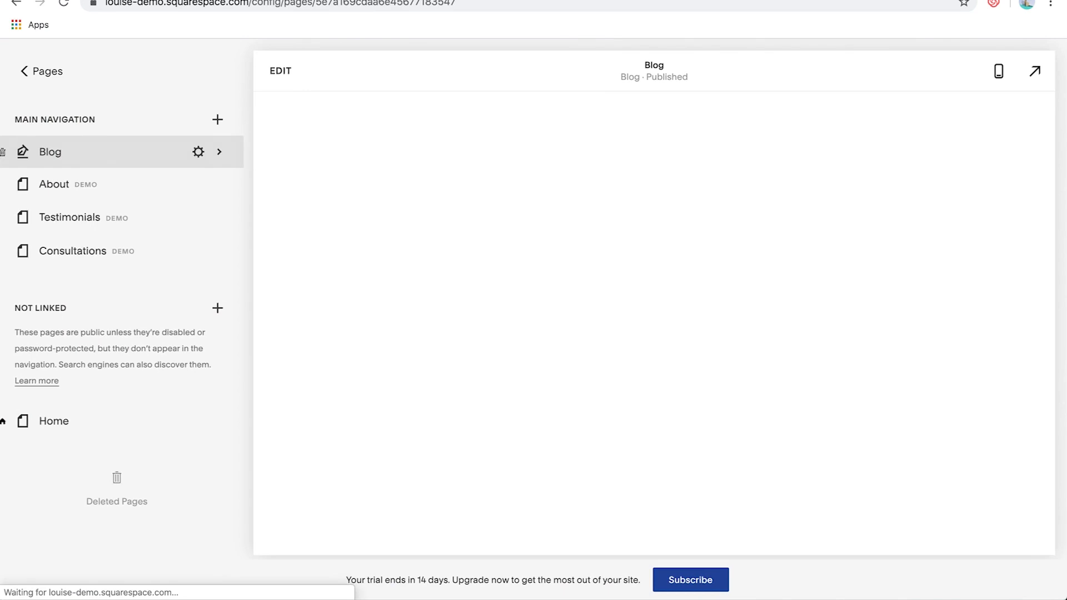
left_click(48, 152)
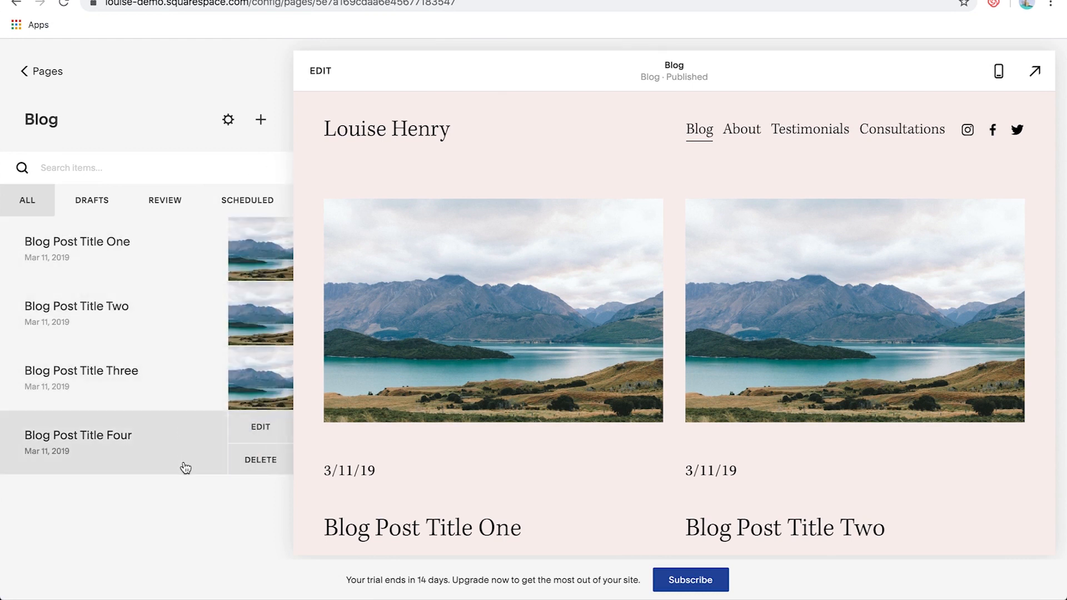
scroll("down", 3)
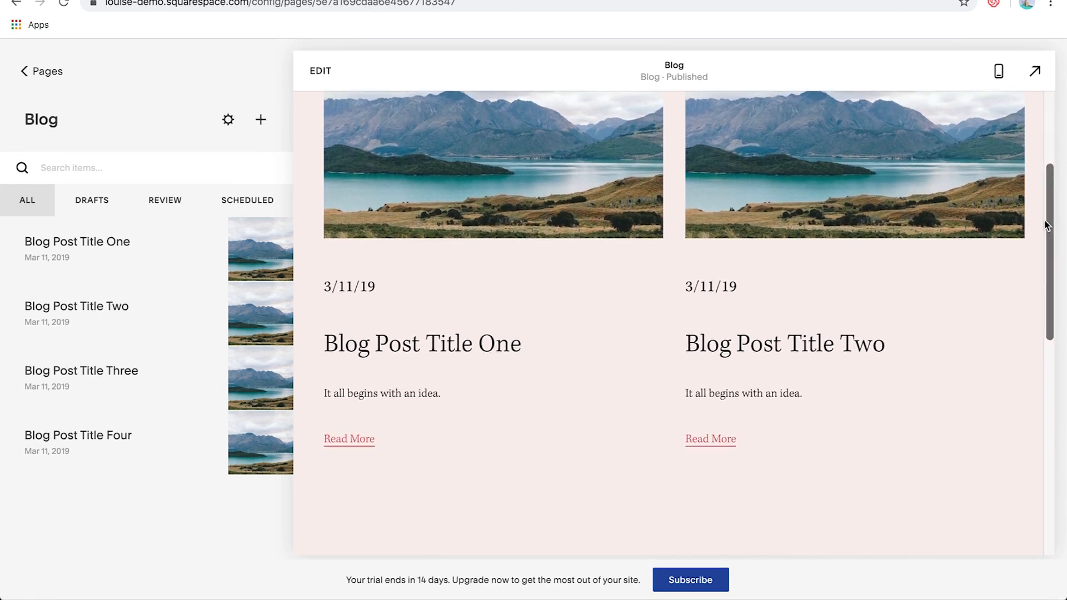
scroll("down", 3)
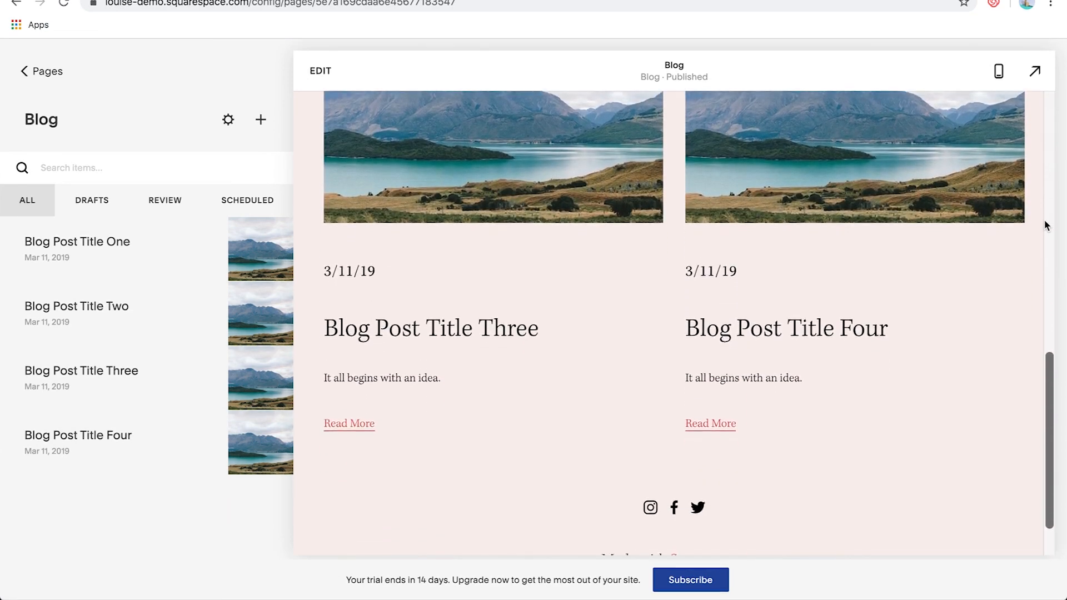
scroll("up", 3)
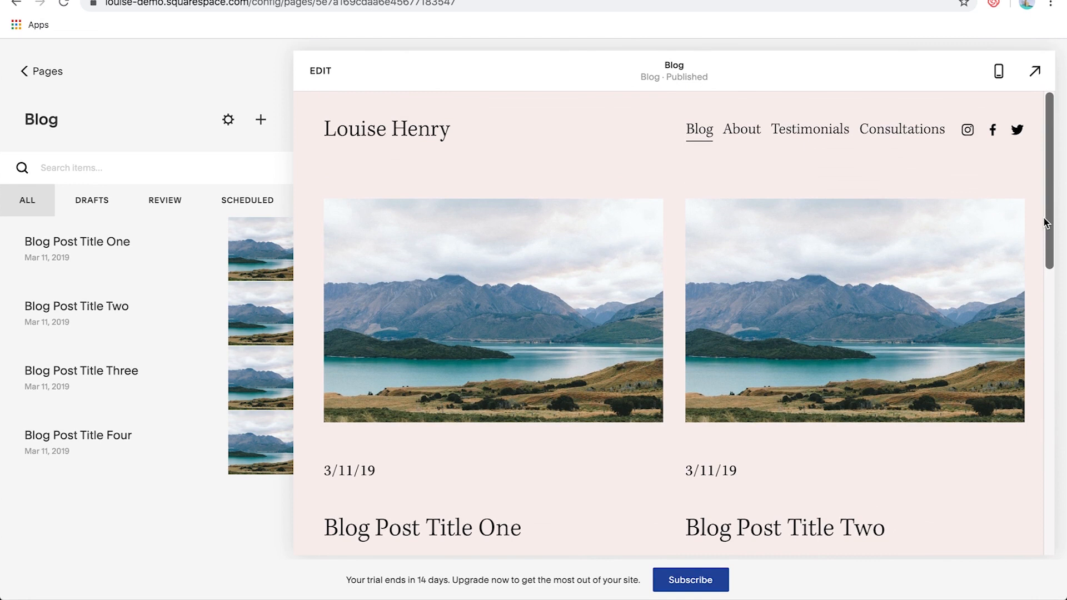
mouse_move(864, 178)
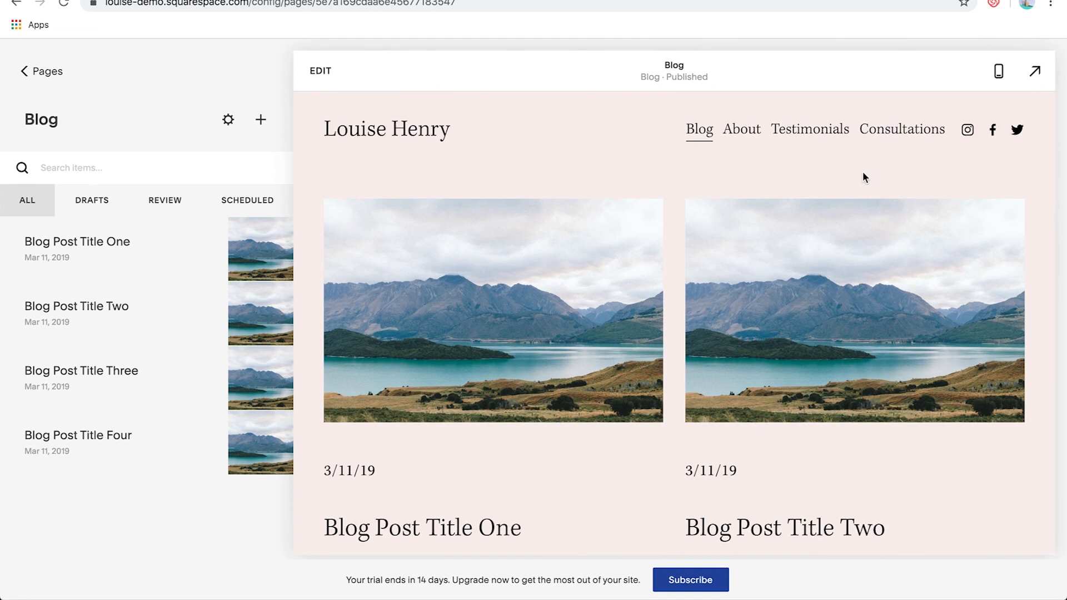
mouse_move(474, 280)
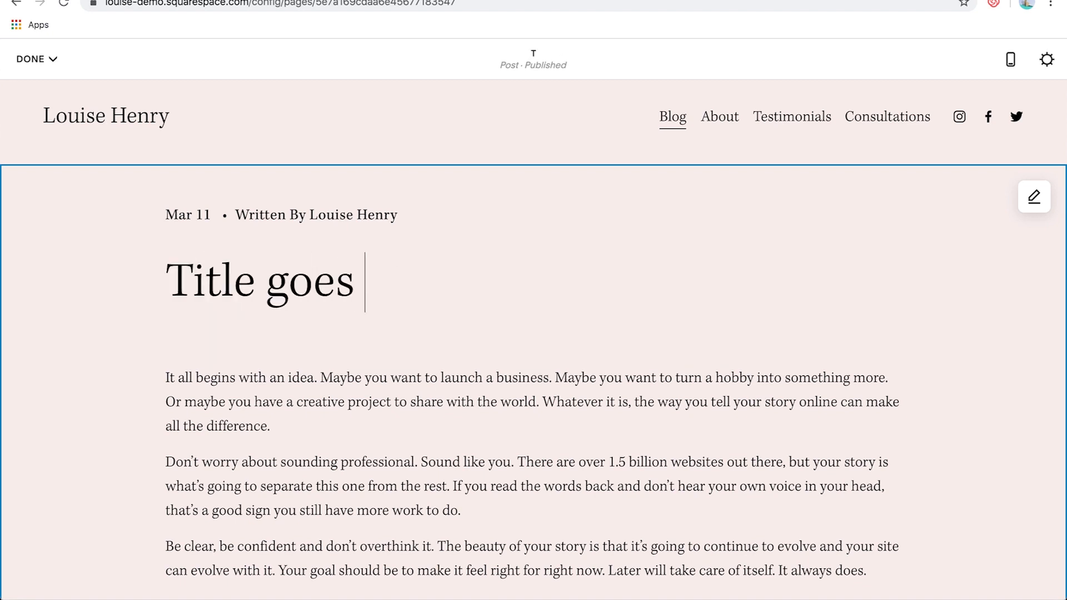
Retitle the first post 'Title goes here' with body 'Write your post here'
type("here")
left_click(532, 403)
type("Write your post")
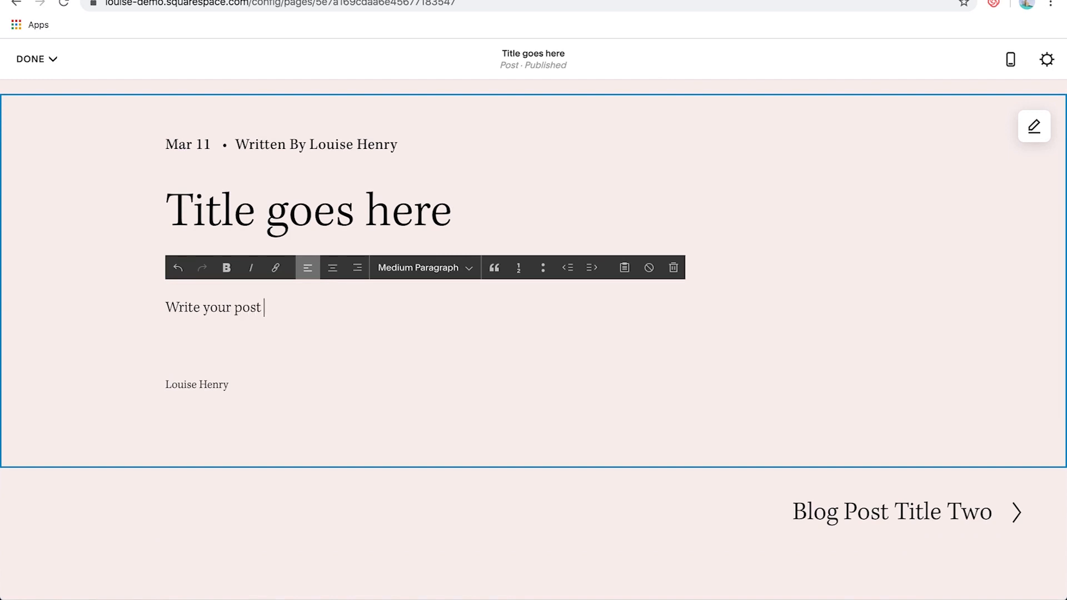
type("here")
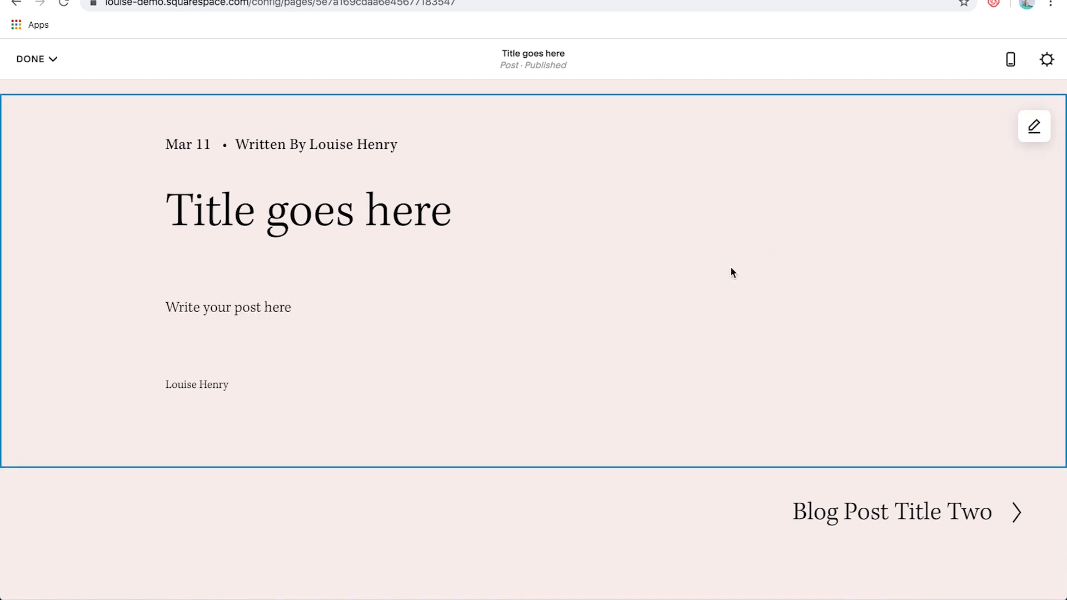
mouse_move(157, 385)
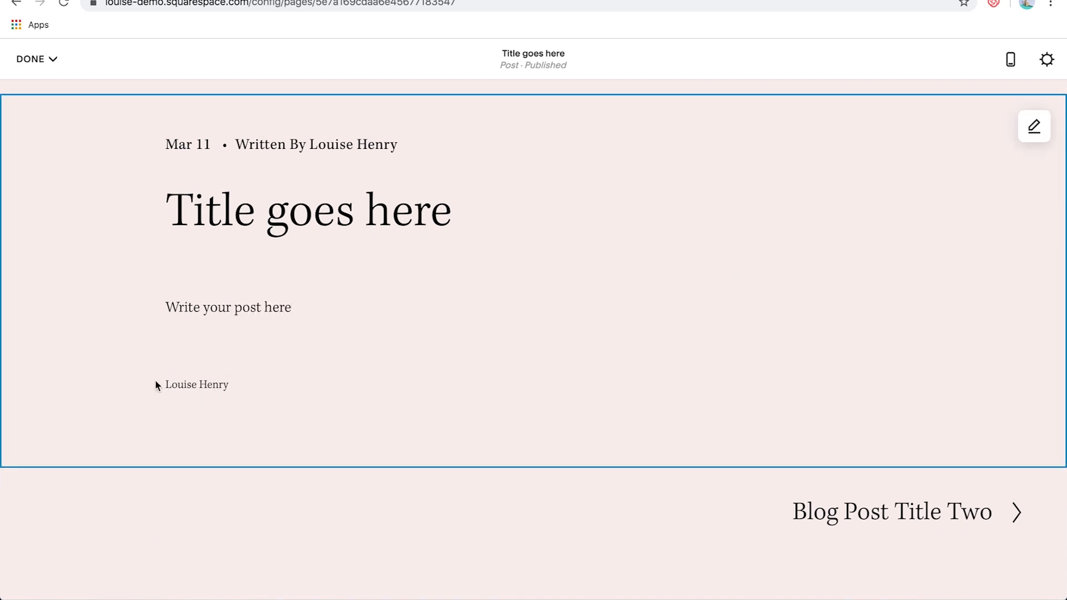
mouse_move(173, 145)
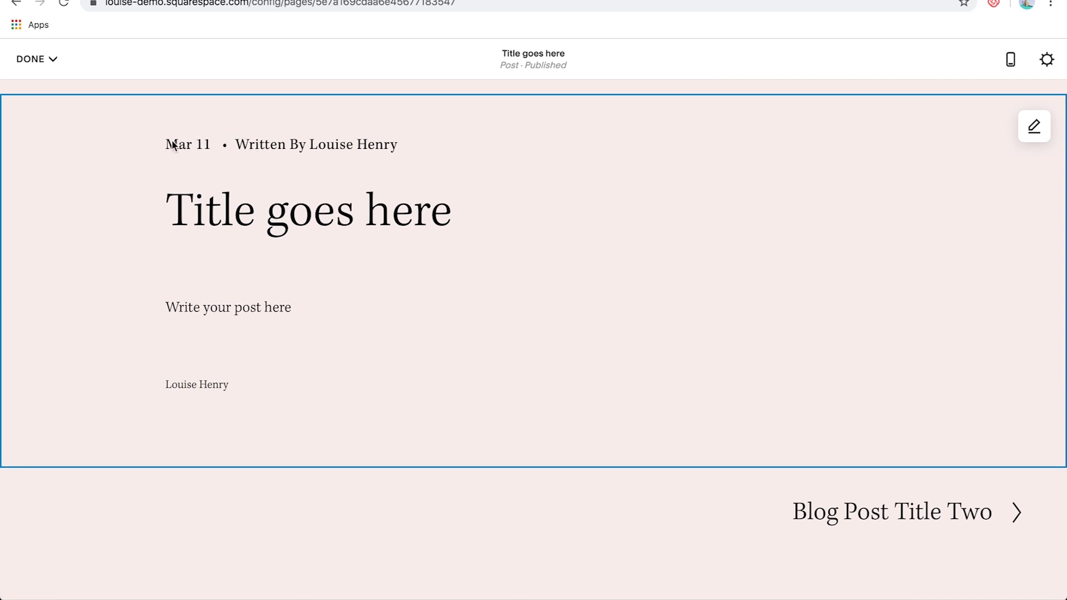
mouse_move(363, 152)
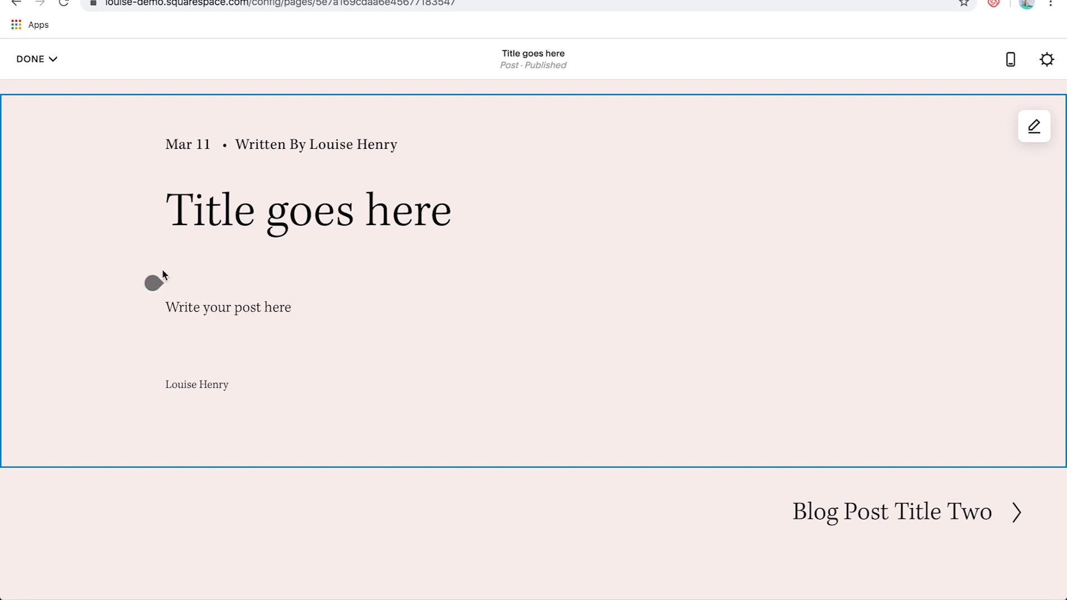
Insert an Image block between the post title and body text
left_click(152, 282)
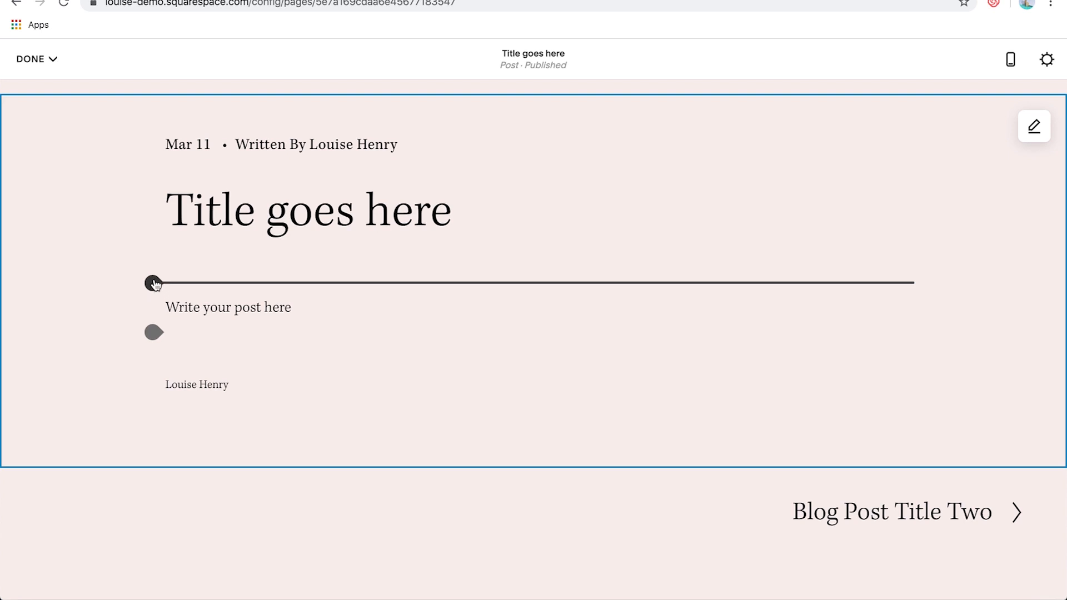
left_click(154, 283)
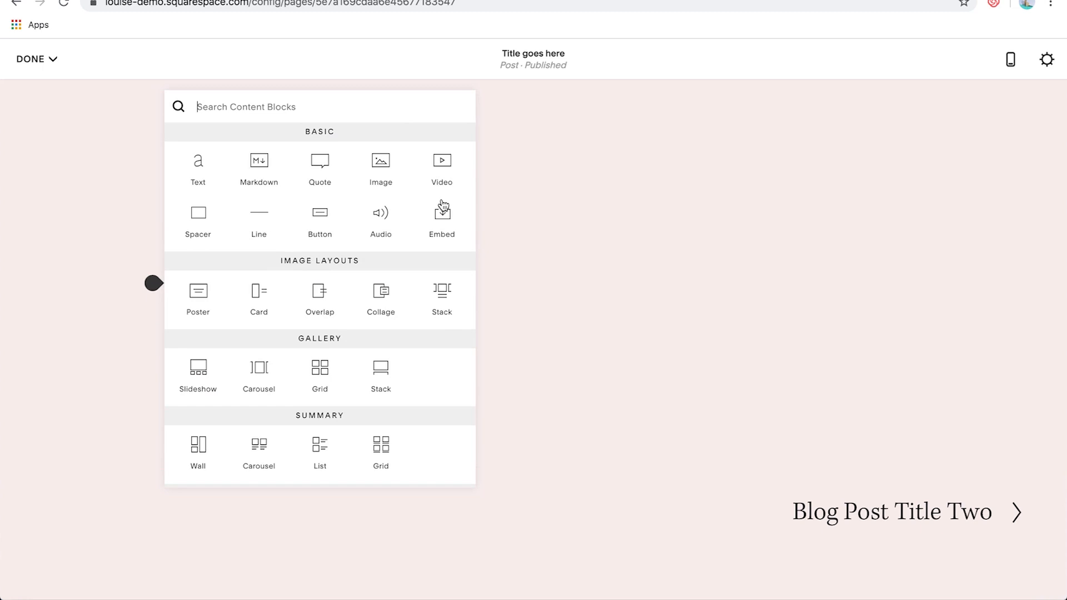
mouse_move(442, 212)
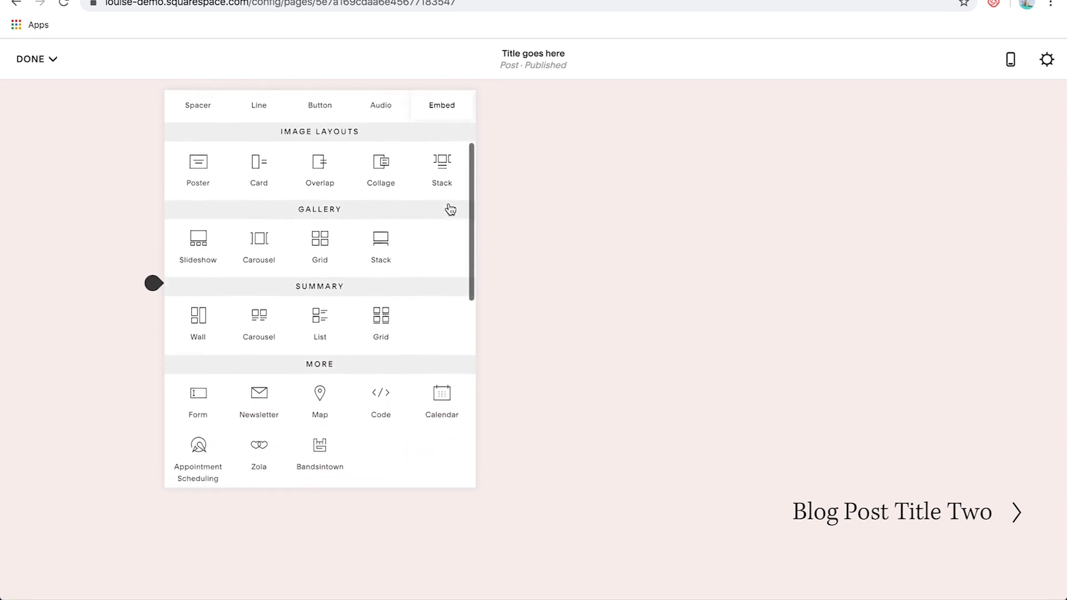
scroll("down", 3)
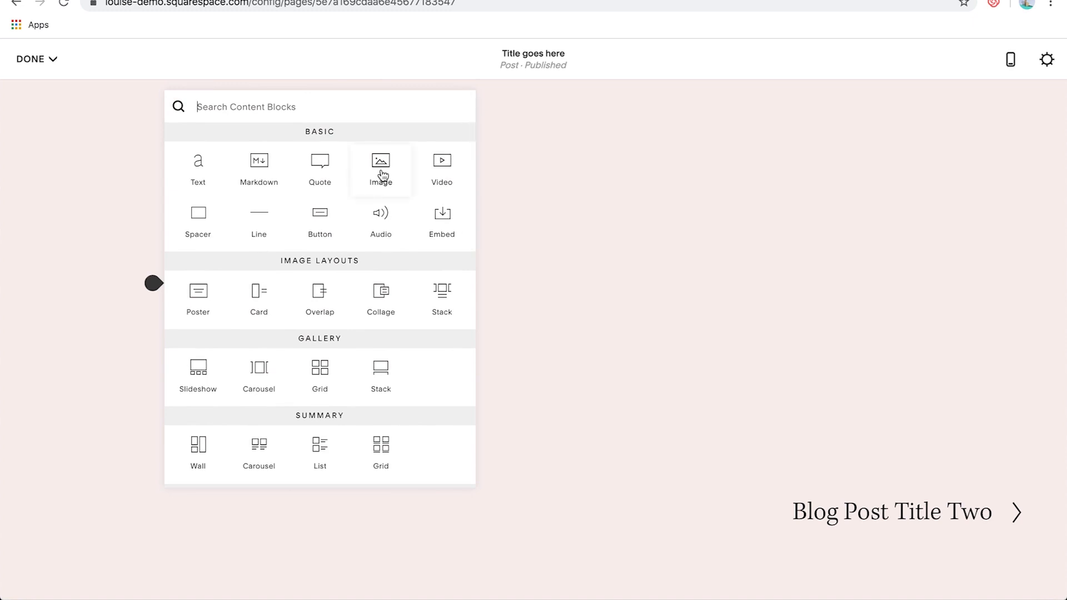
mouse_move(442, 169)
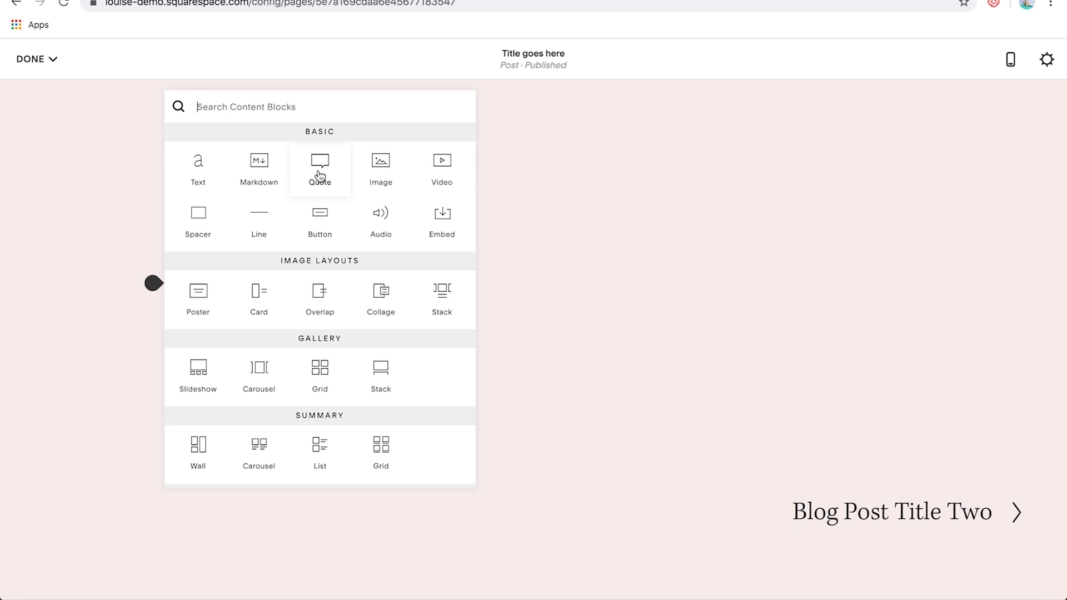
left_click(380, 169)
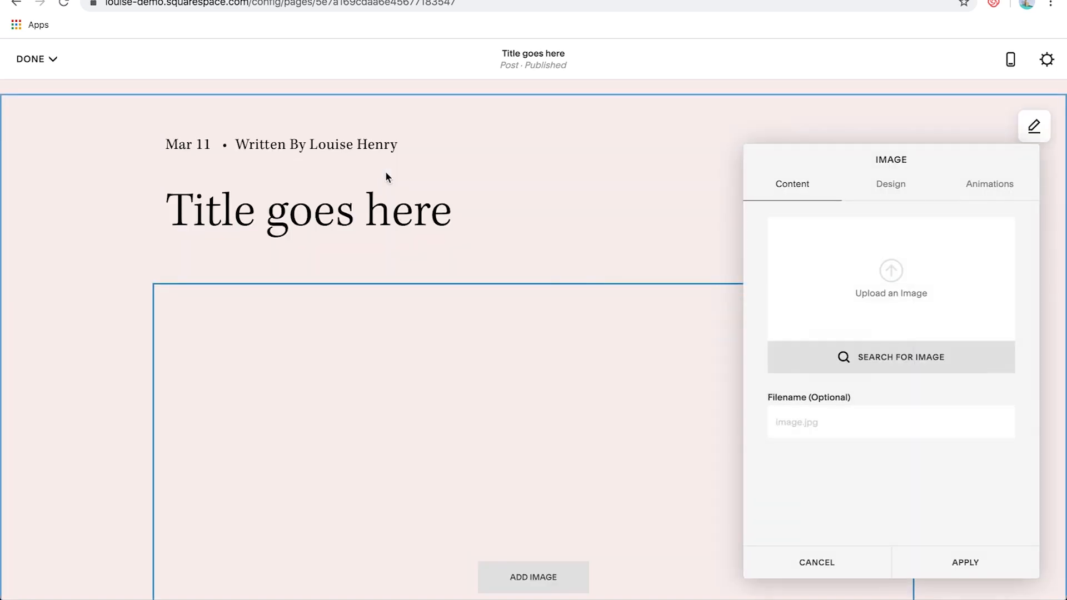
Open the stock image search for the new image block
scroll("down", 3)
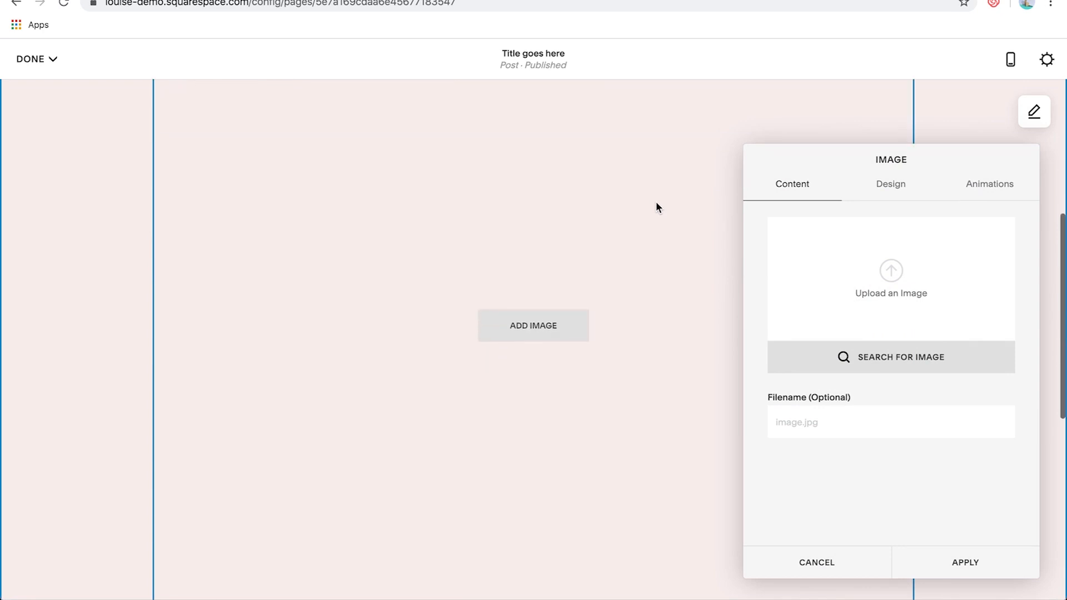
scroll("down", 3)
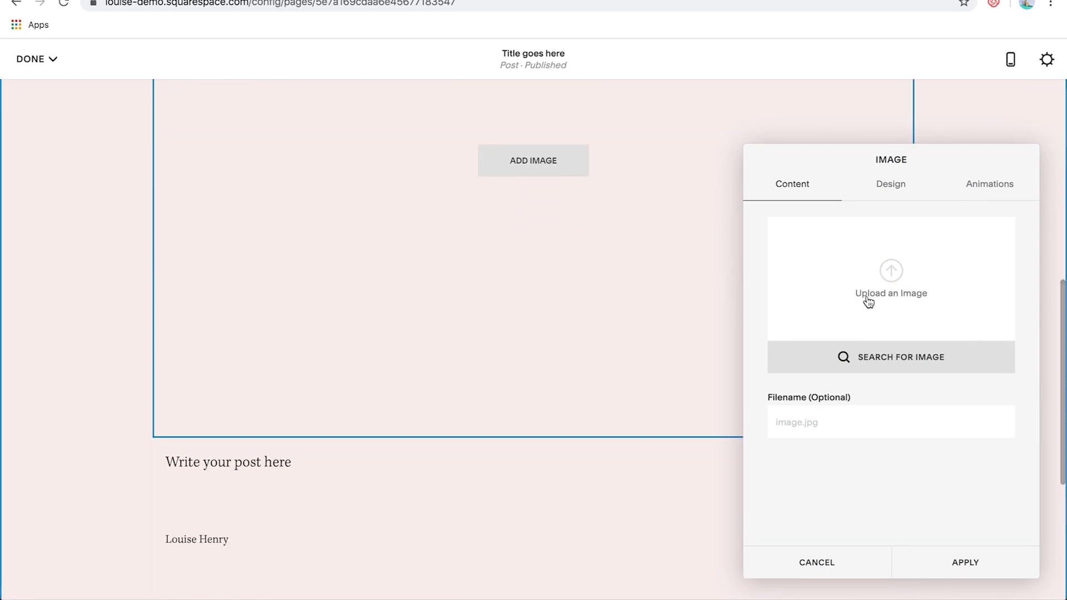
left_click(900, 357)
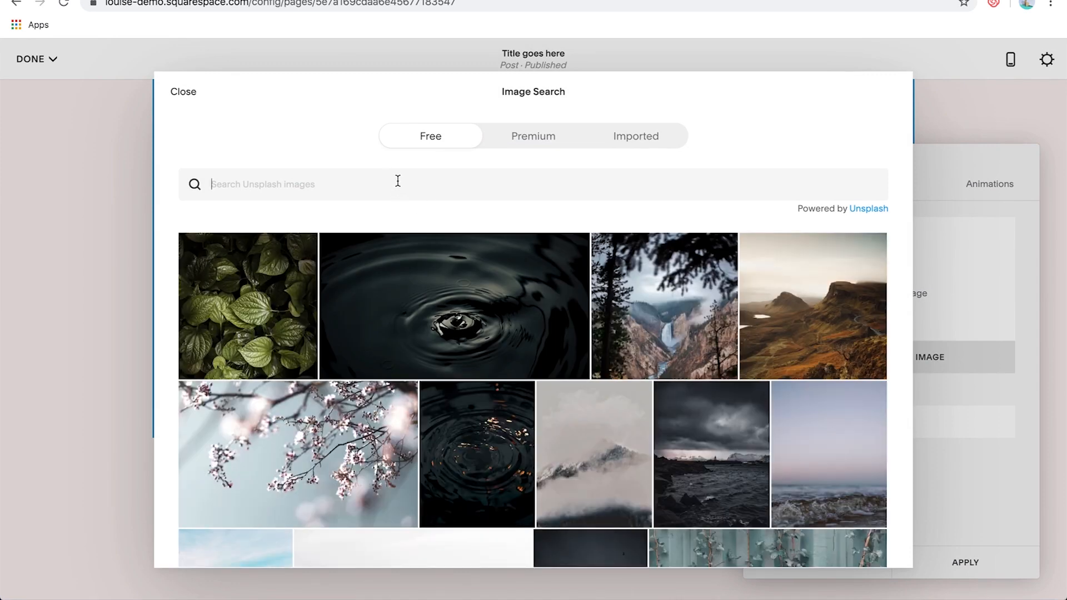
mouse_move(430, 103)
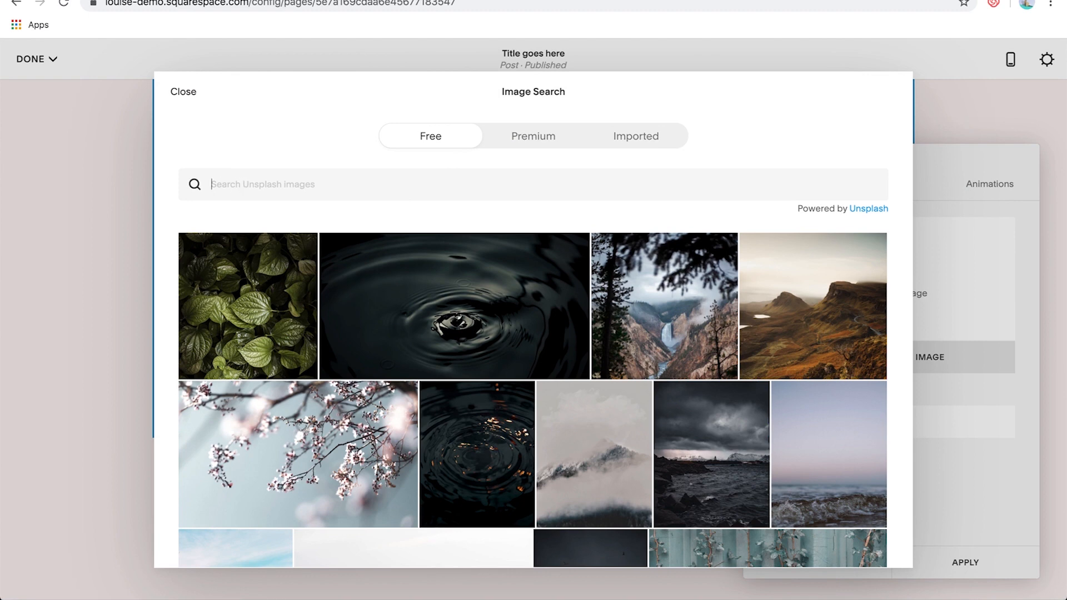
Search 'computer' and apply the keyboard, pens and notebook photo
type("computer")
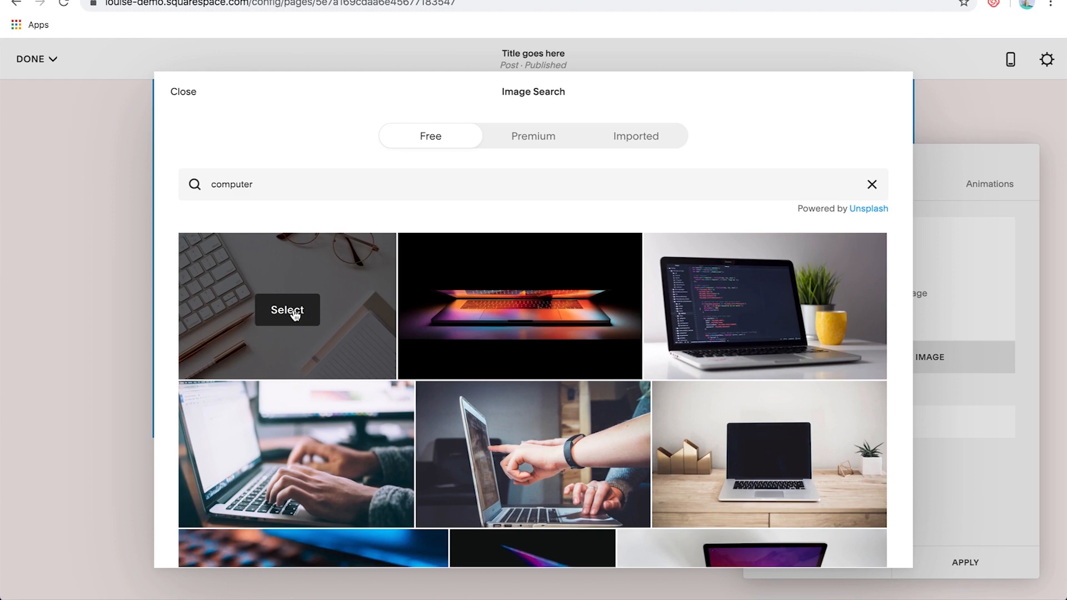
left_click(287, 309)
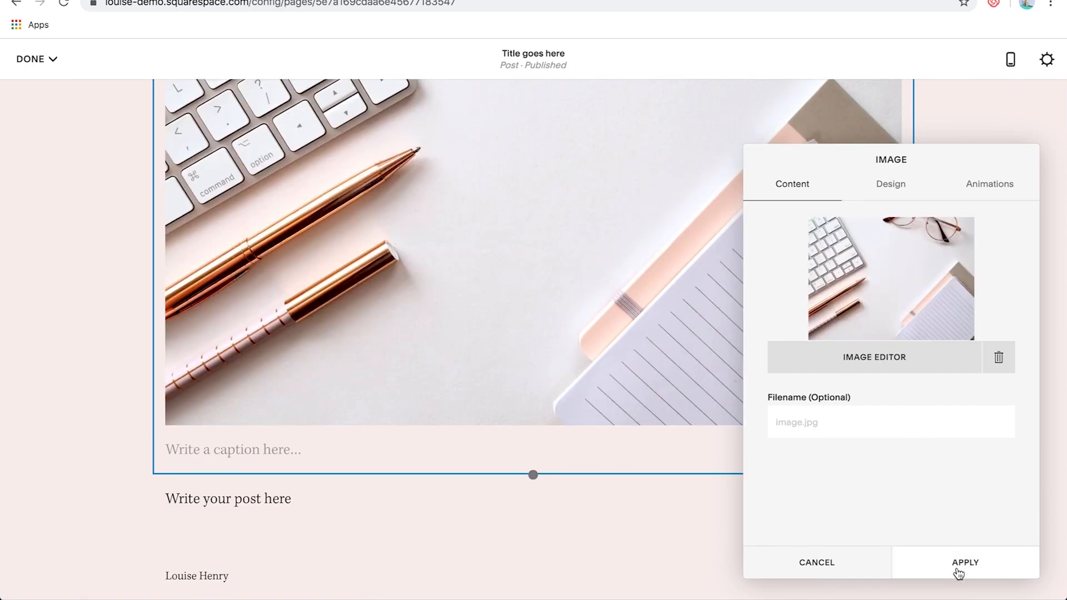
left_click(964, 562)
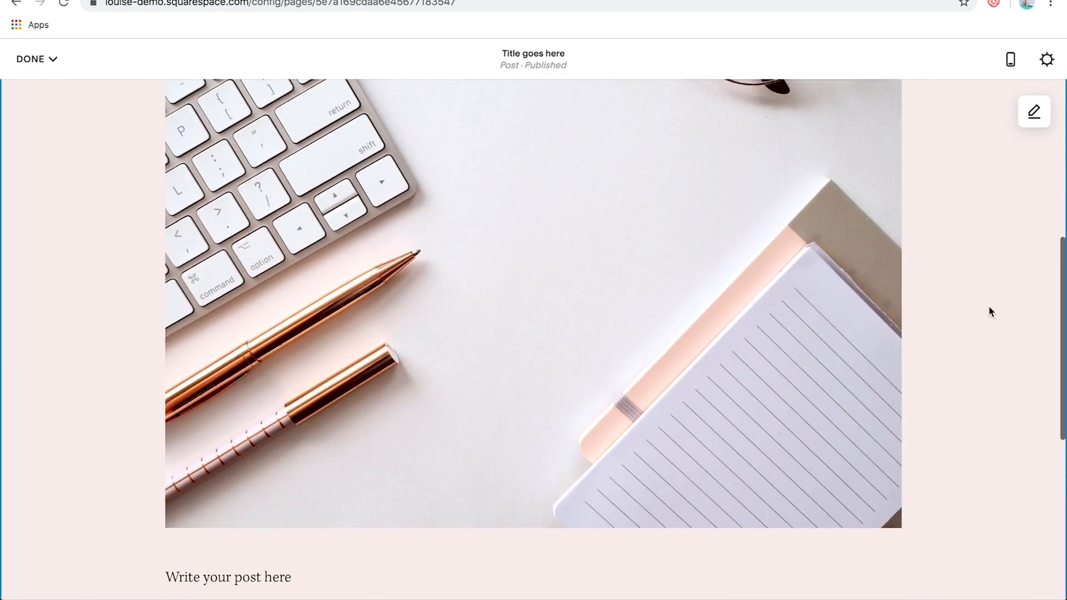
scroll("down", 3)
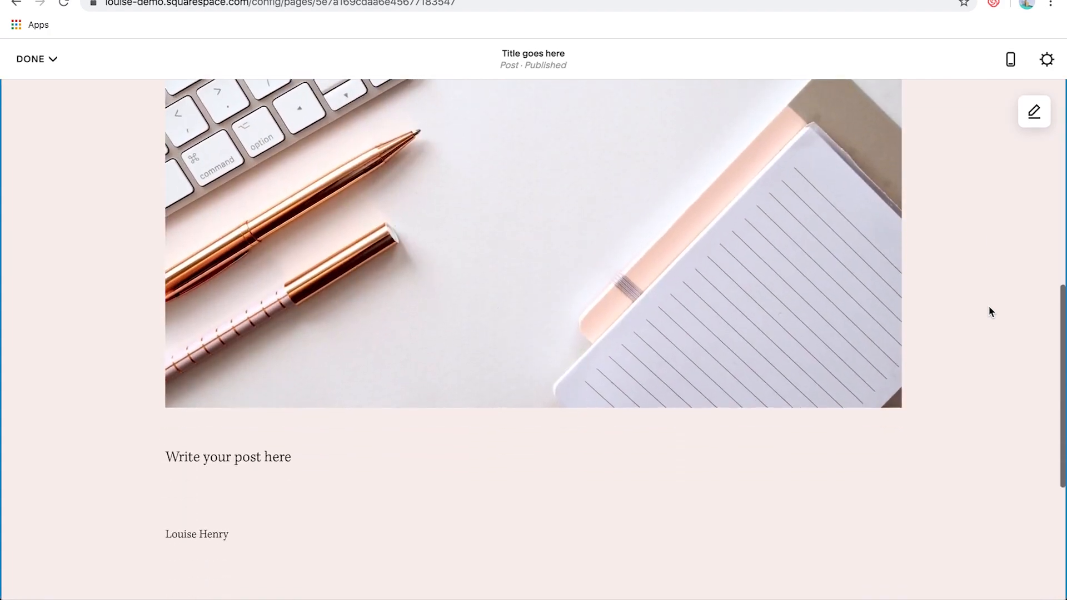
scroll("up", 3)
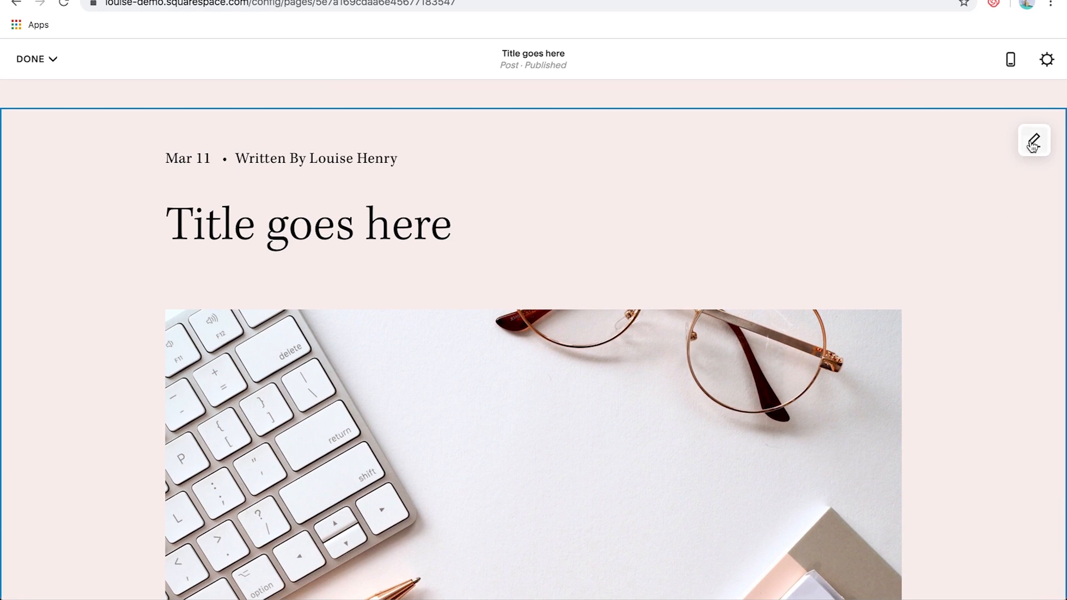
mouse_move(1034, 144)
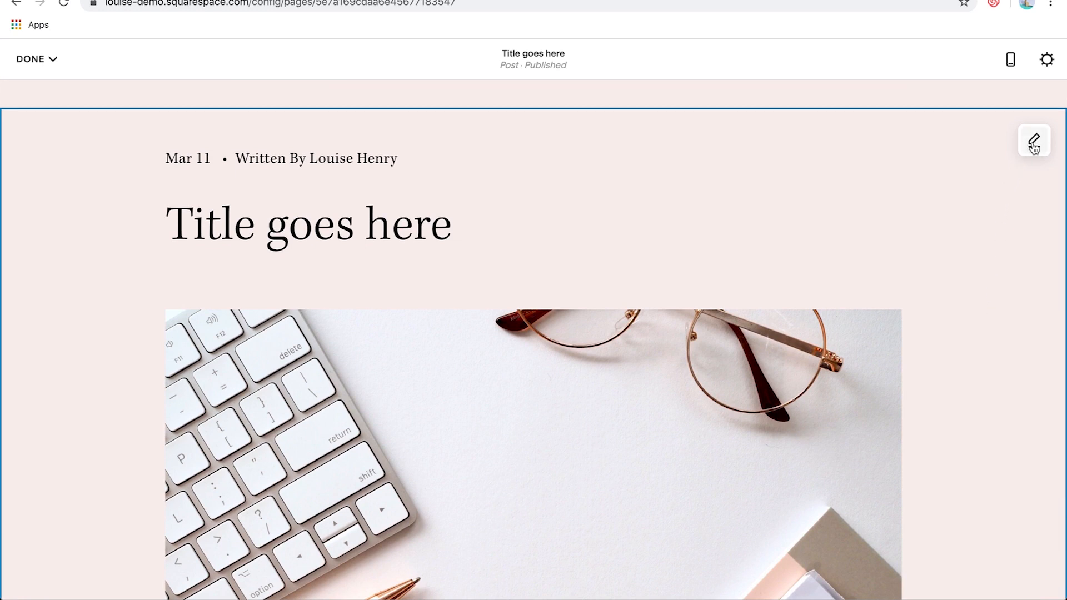
Set the post header section's content width to Medium
left_click(1034, 141)
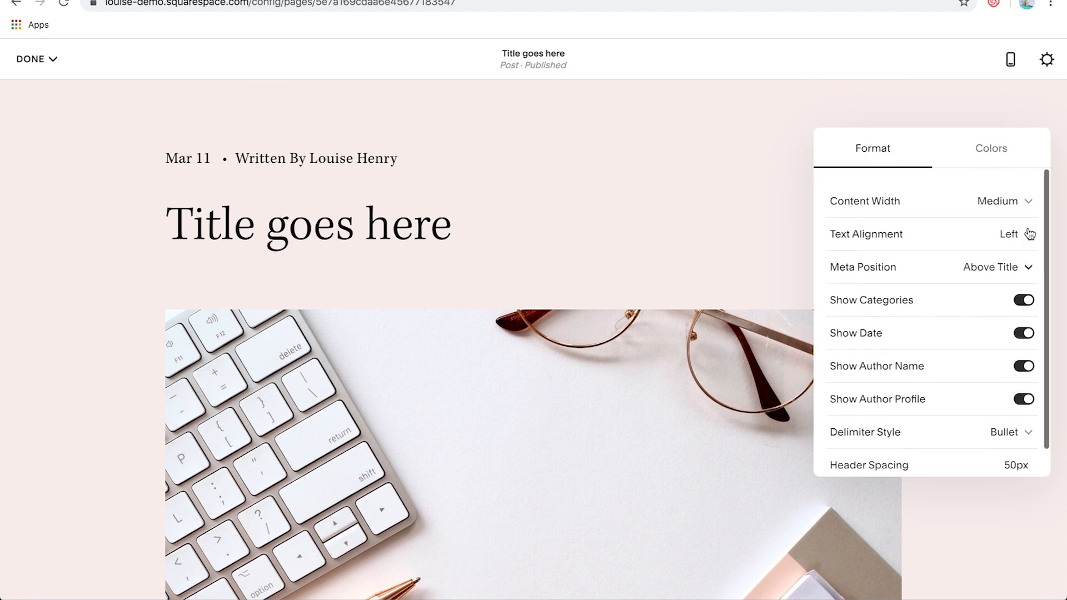
left_click(997, 201)
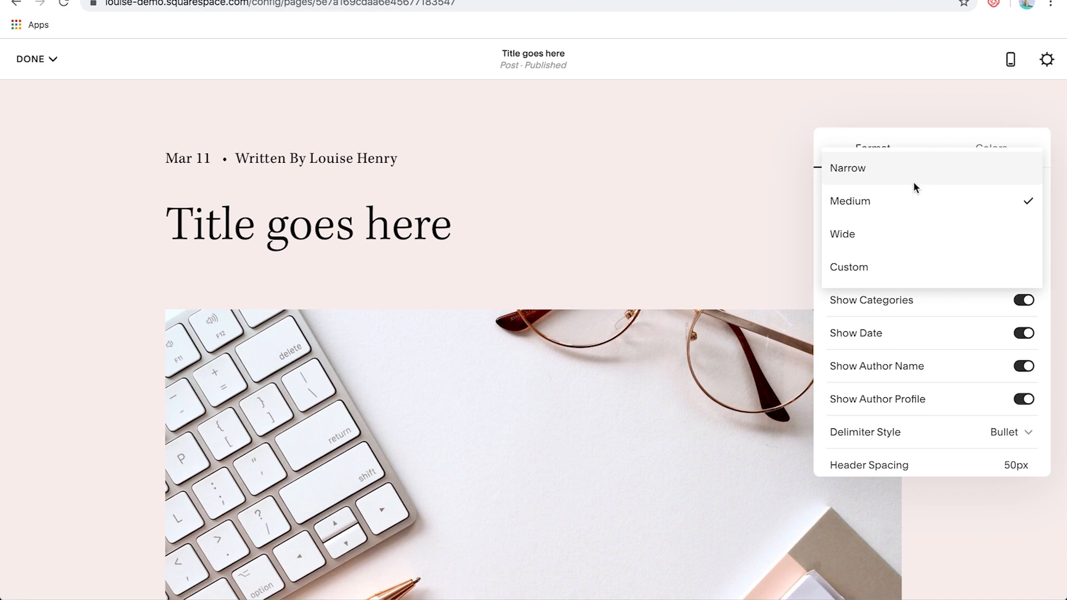
left_click(848, 168)
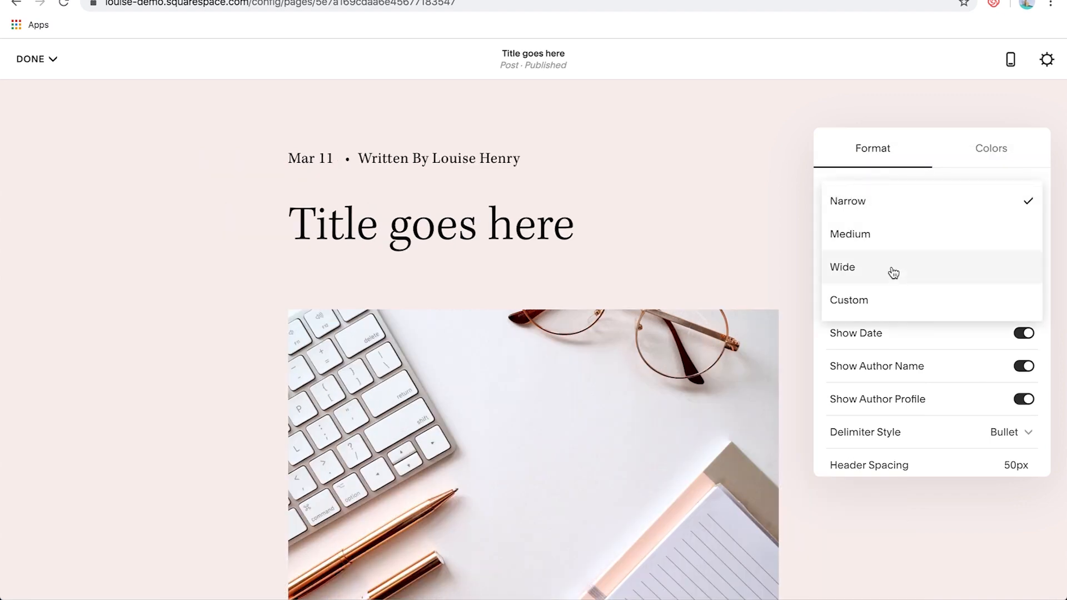
left_click(842, 267)
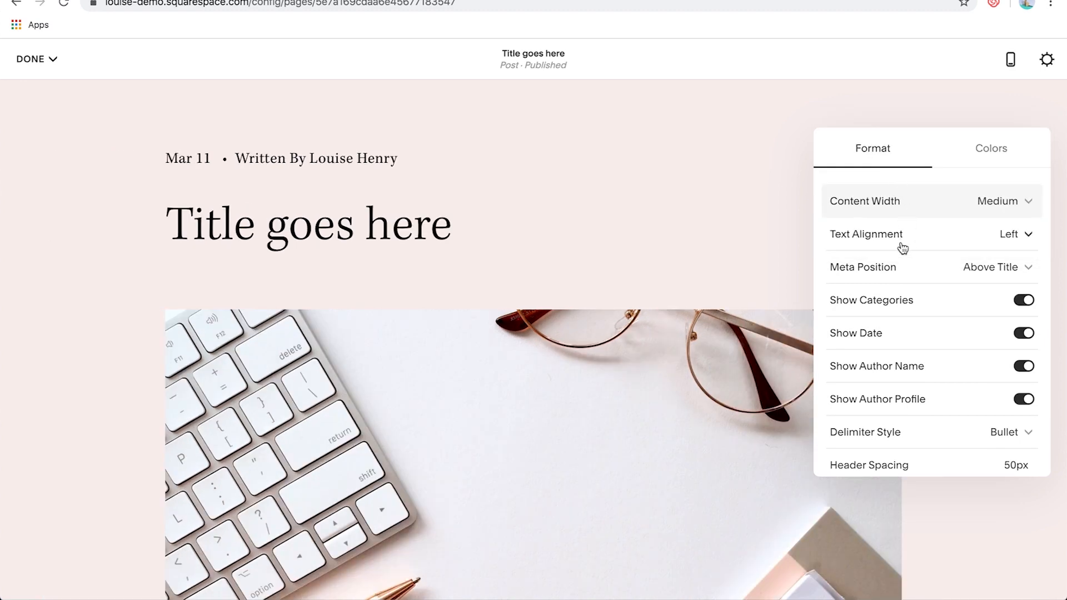
Center the header text and place the date and author below the title
left_click(1013, 234)
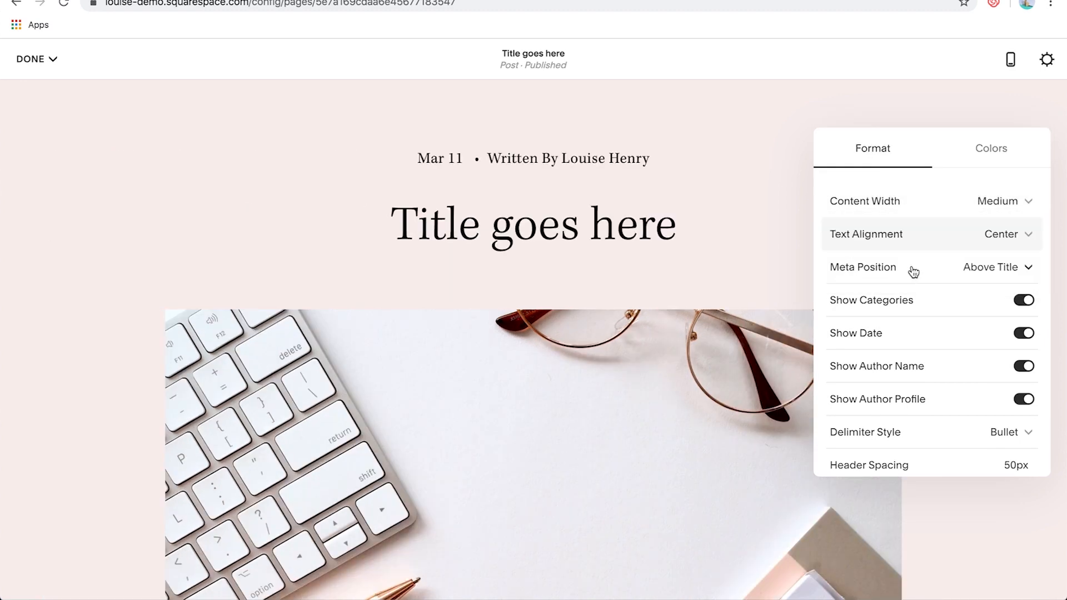
mouse_move(971, 284)
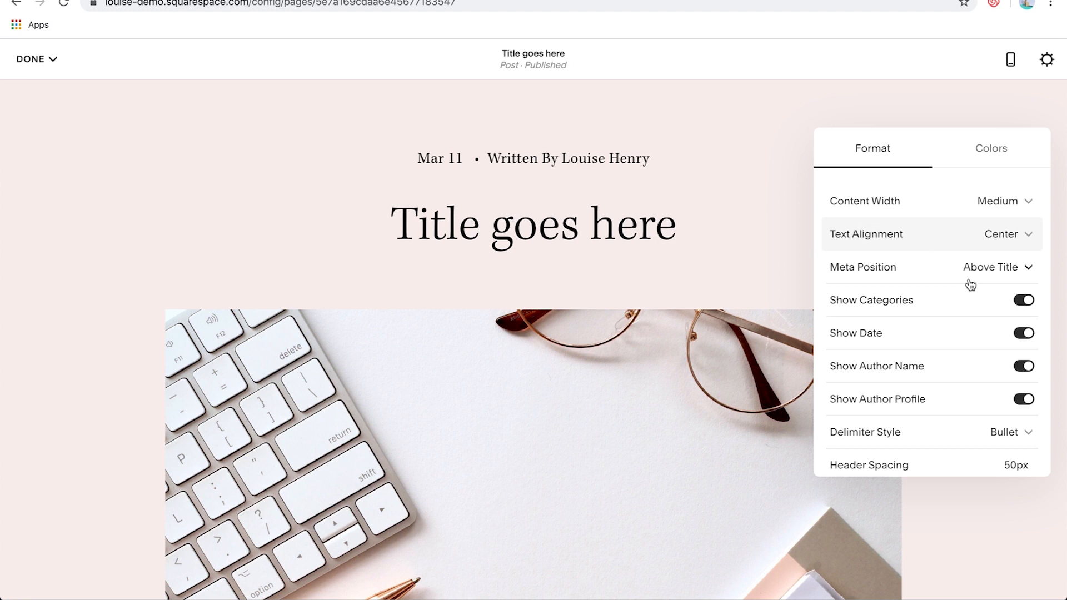
left_click(995, 266)
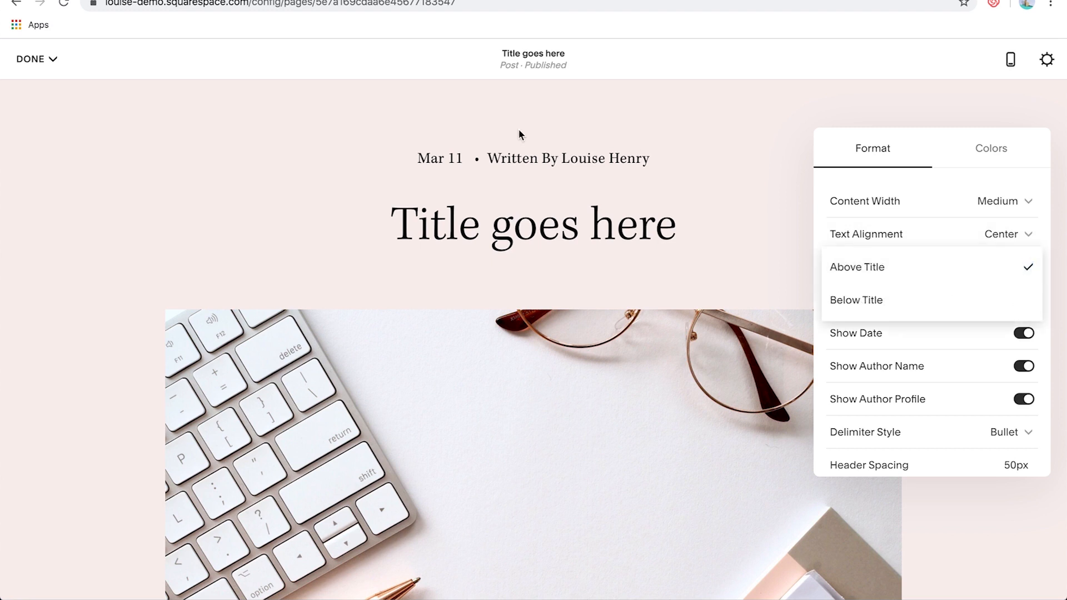
left_click(855, 300)
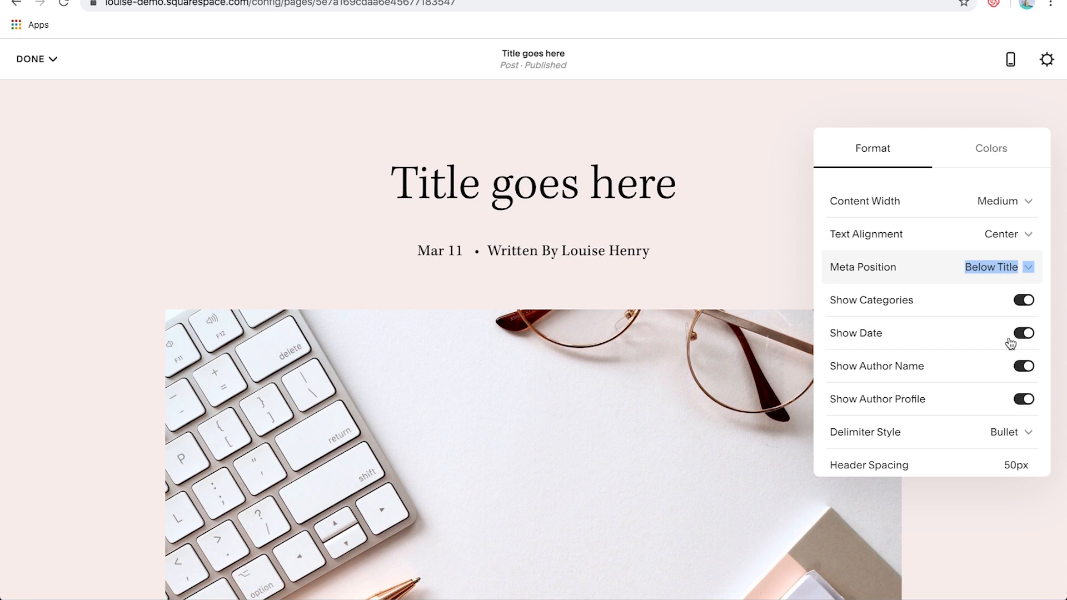
mouse_move(986, 403)
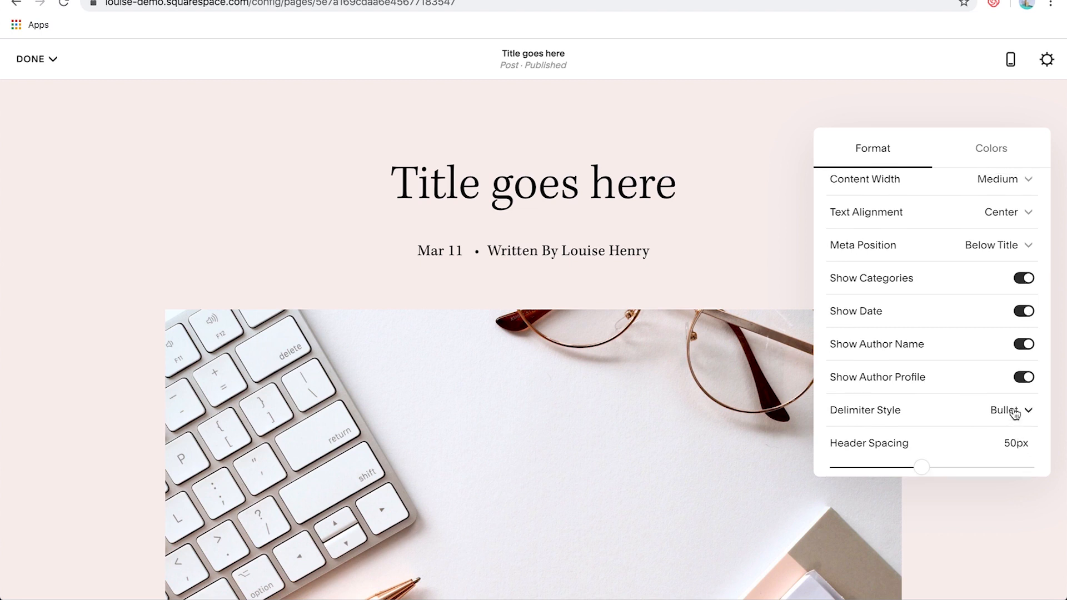
left_click(991, 149)
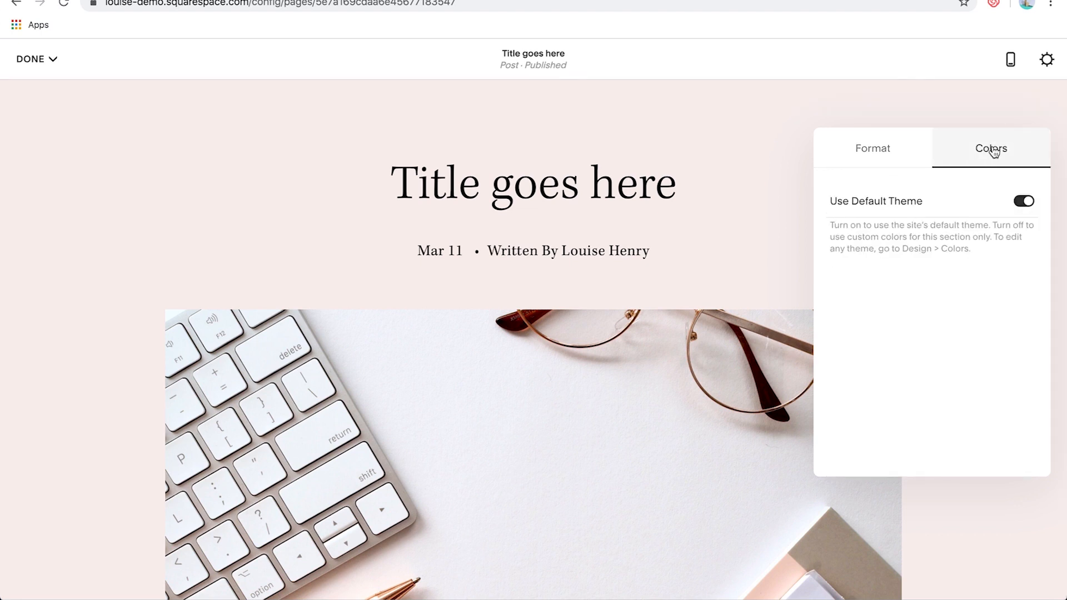
mouse_move(830, 225)
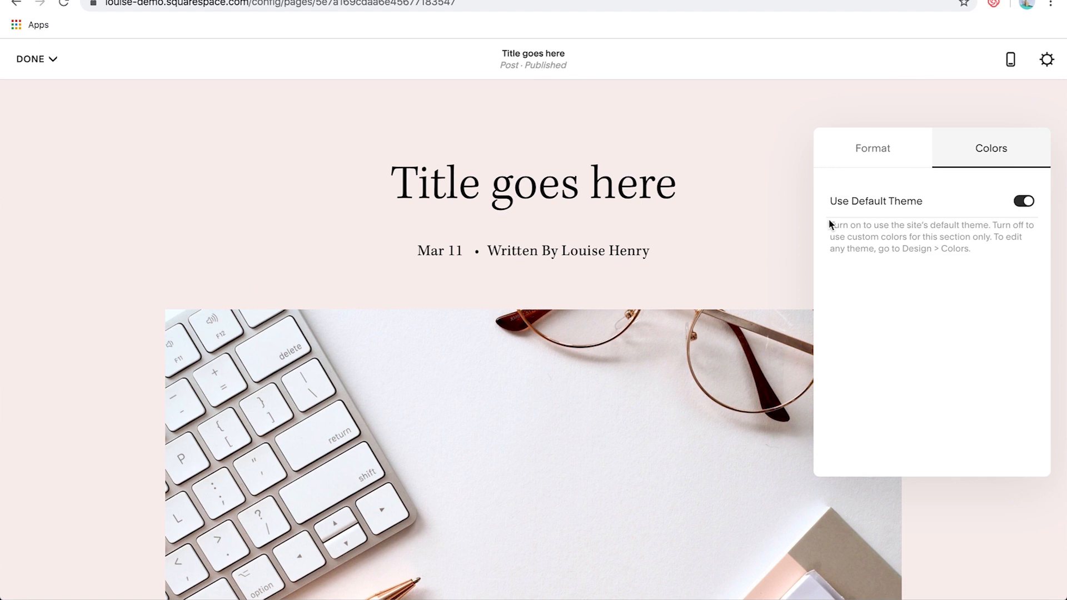
mouse_move(1019, 223)
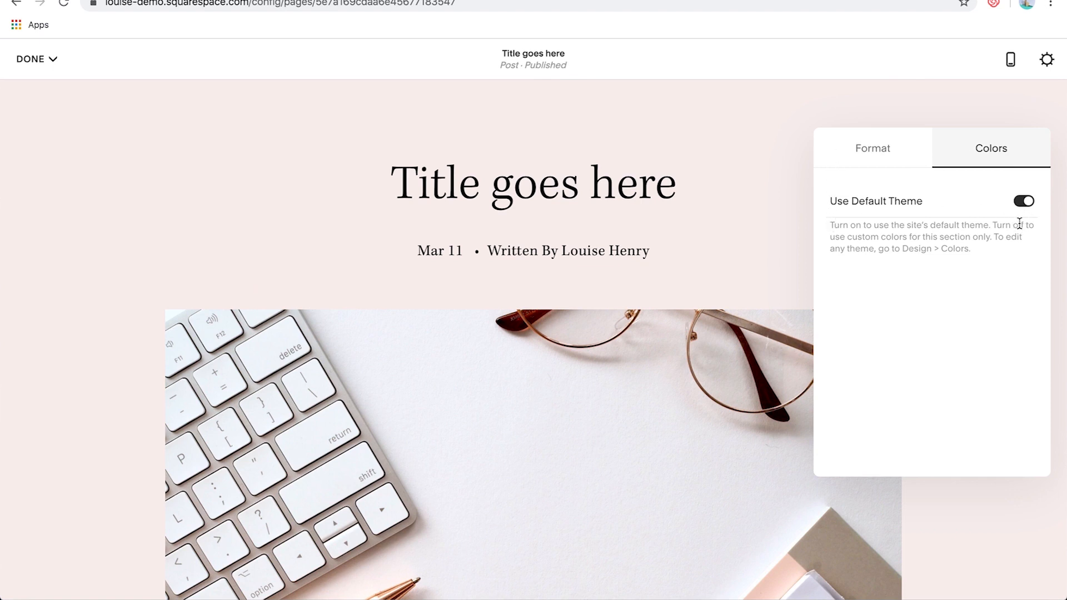
Try theme presets and settle on White Bold for the post section
left_click(1024, 200)
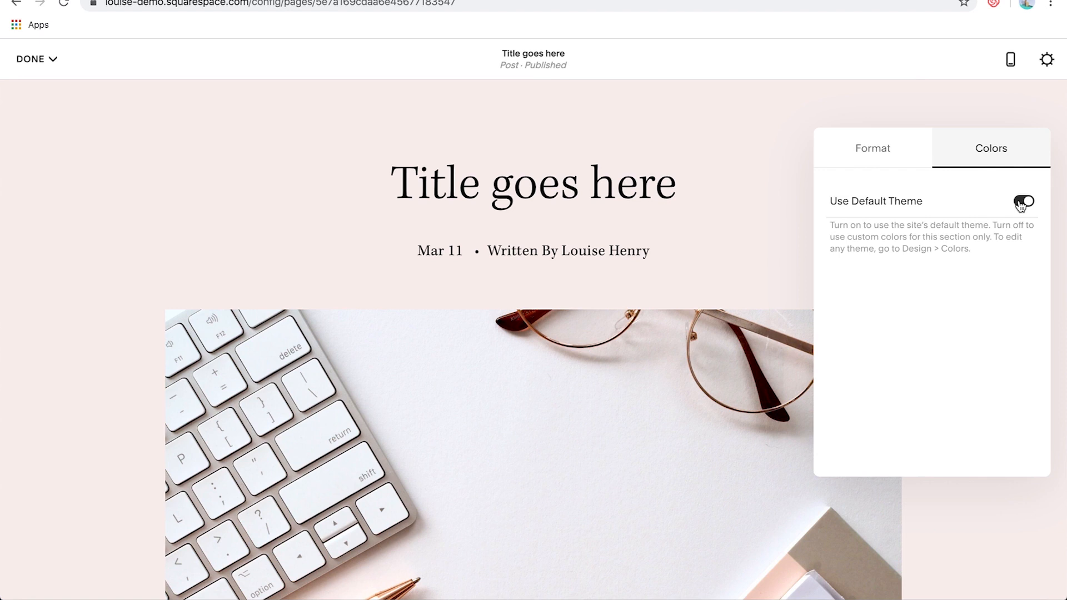
left_click(1024, 201)
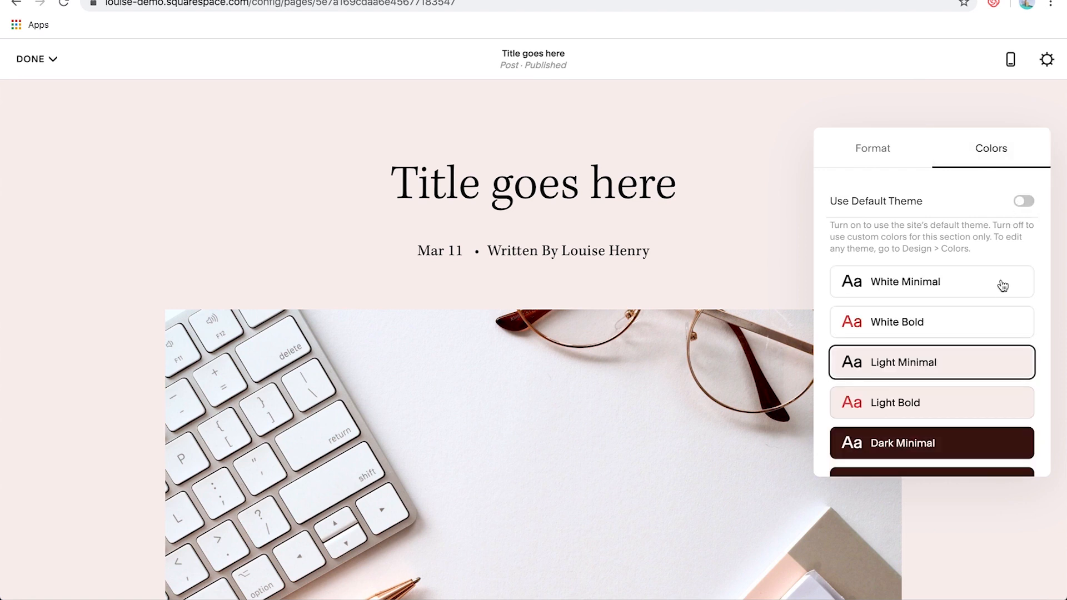
left_click(931, 281)
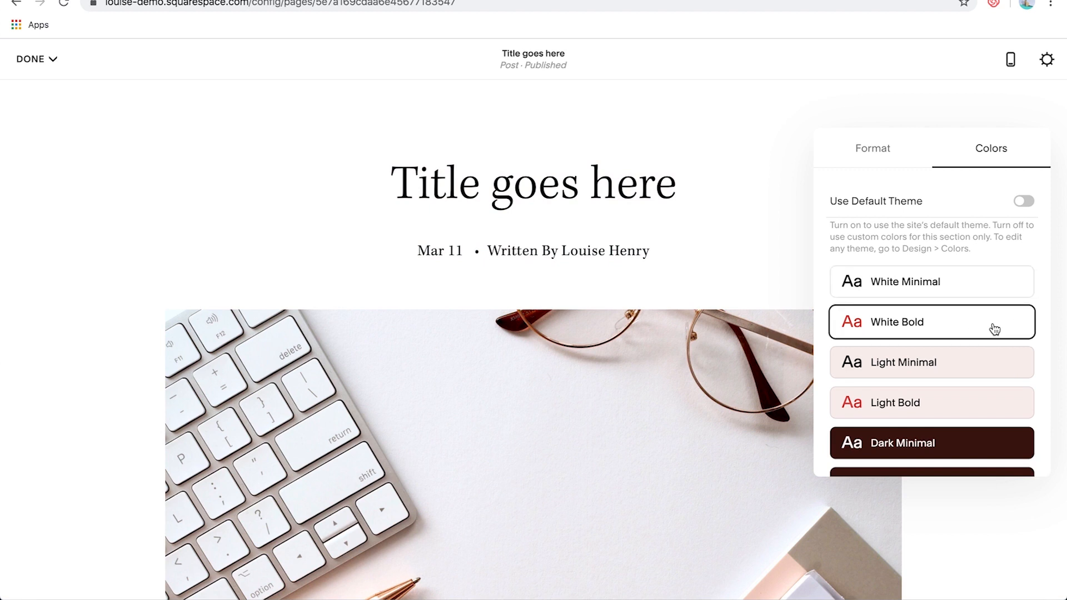
left_click(931, 315)
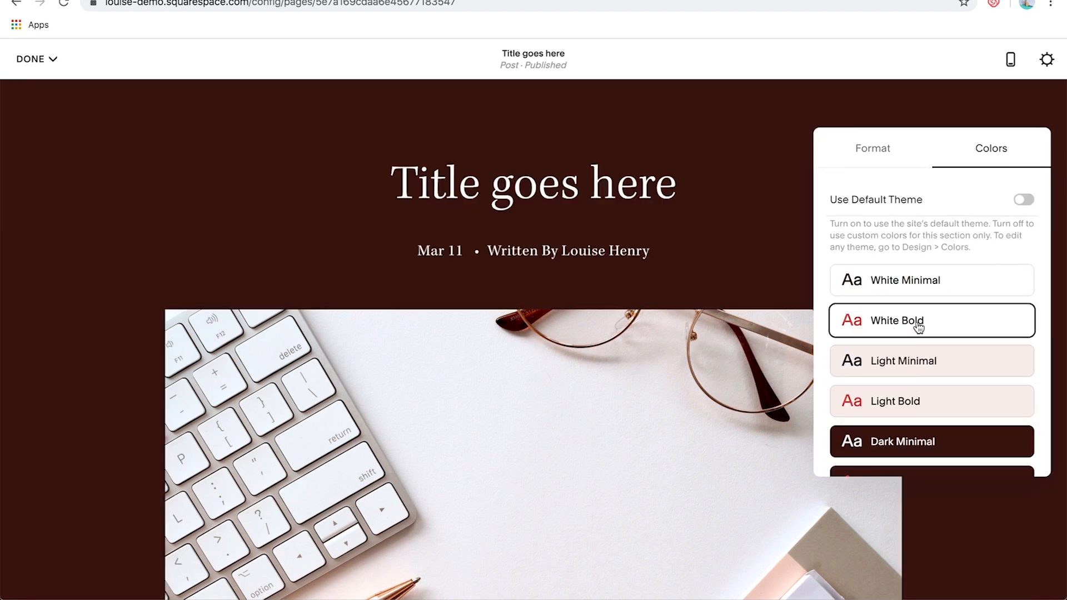
left_click(930, 321)
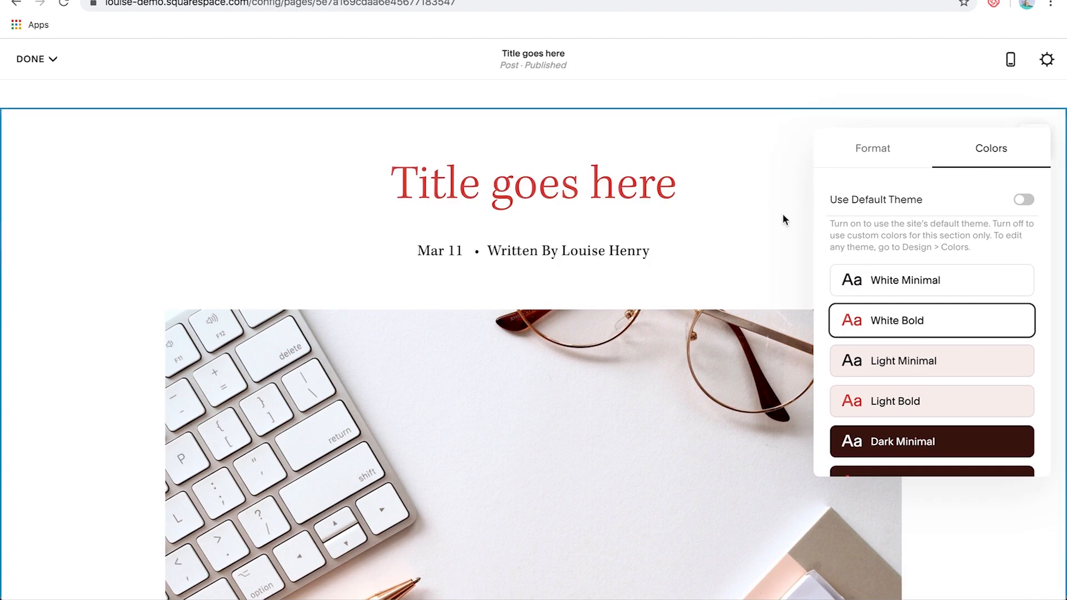
scroll("down", 3)
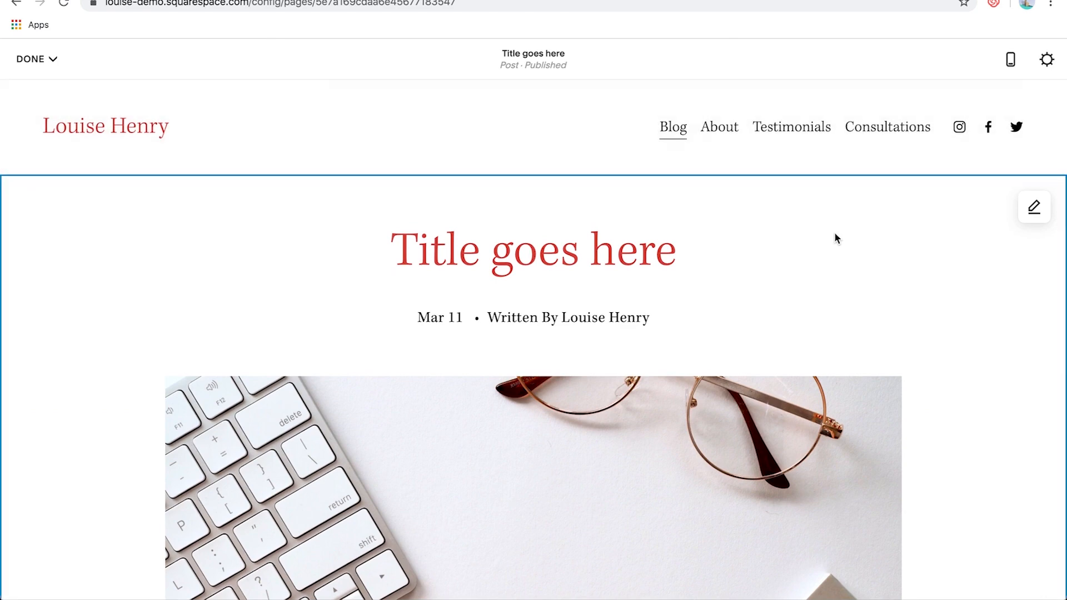
Switch the post's comments to On and apply the setting
scroll("down", 3)
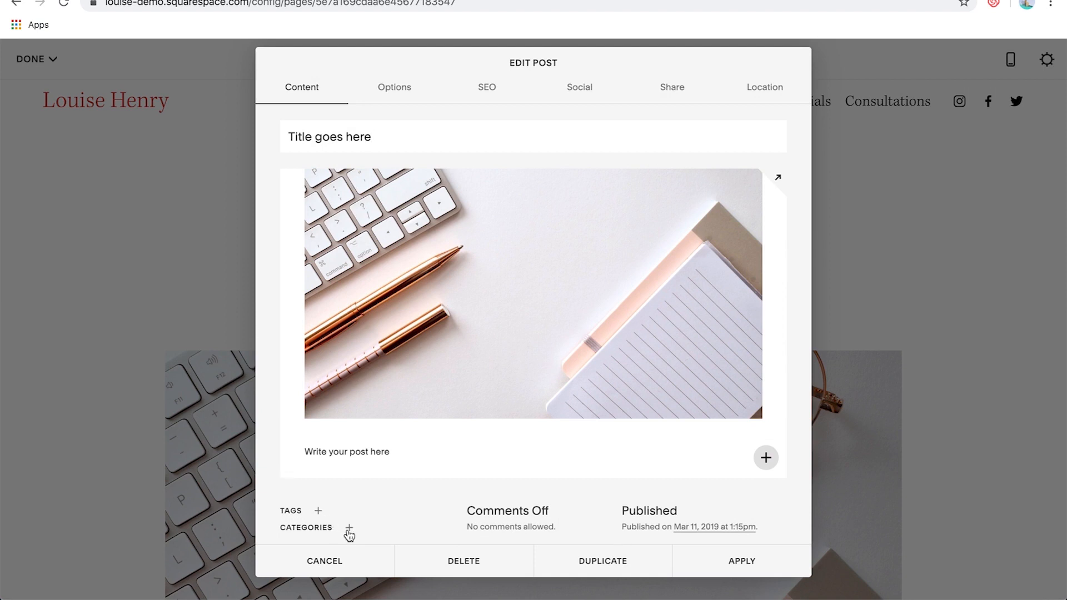
mouse_move(509, 518)
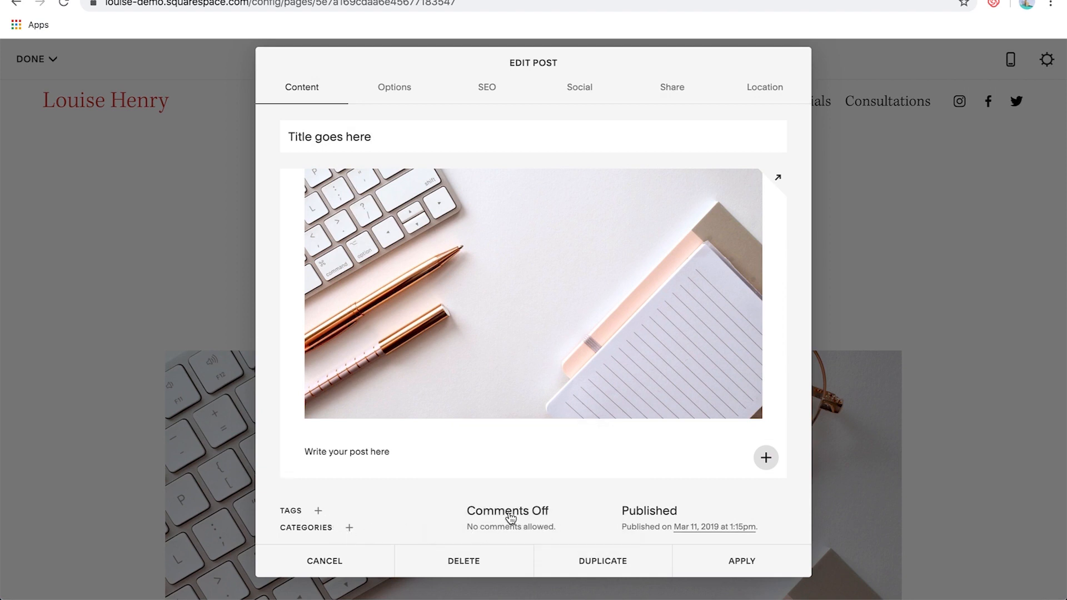
mouse_move(531, 494)
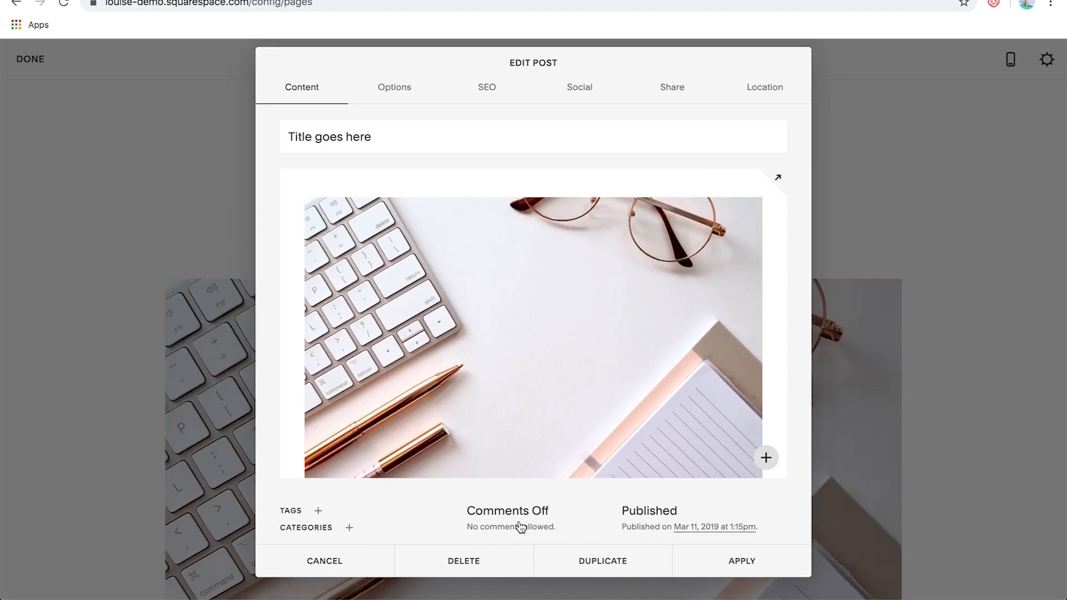
left_click(507, 517)
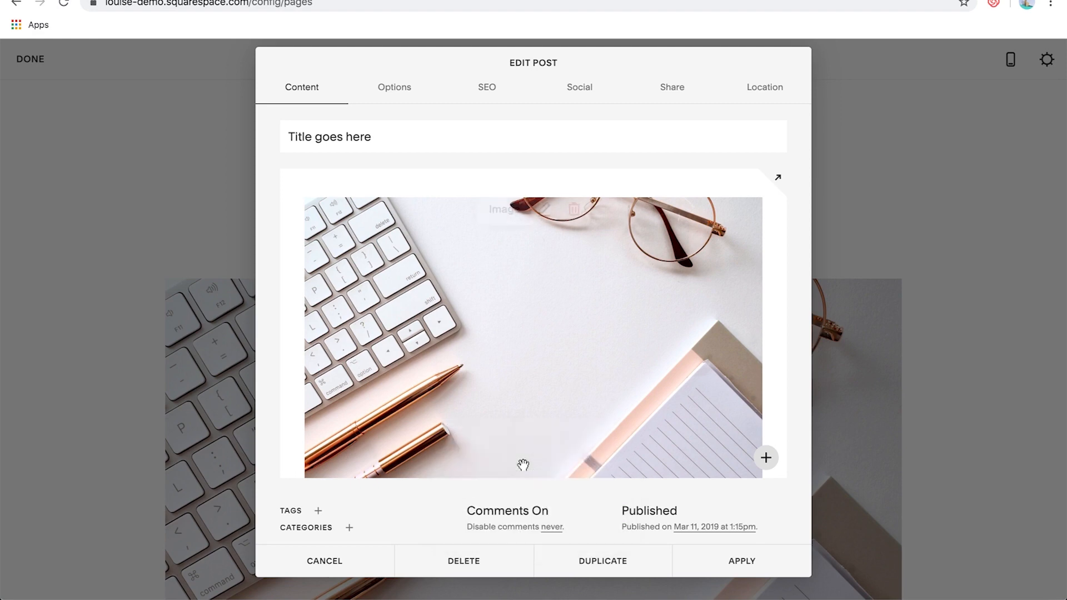
left_click(742, 561)
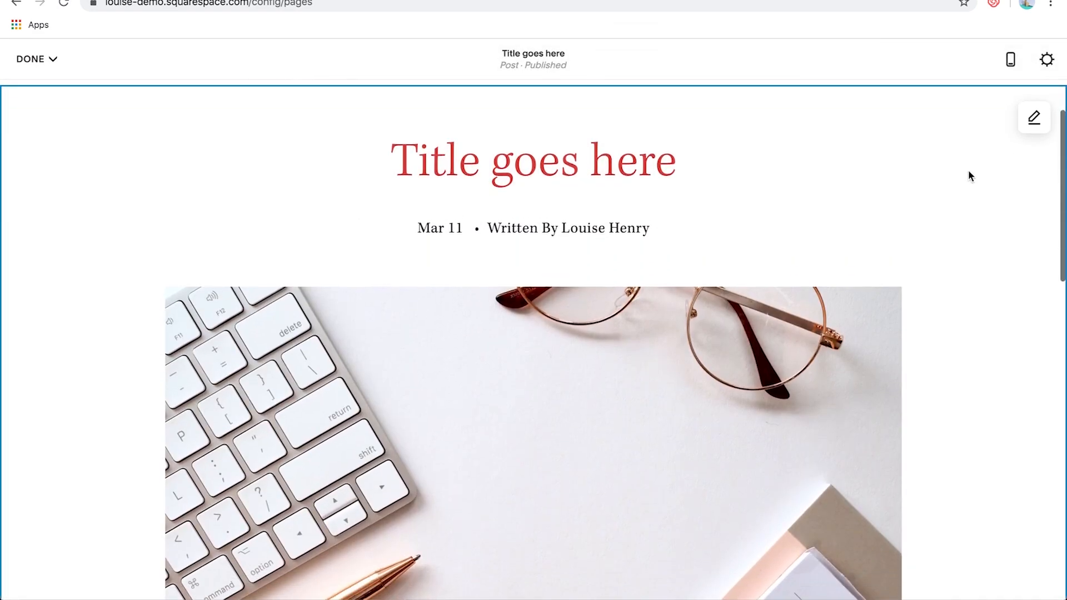
scroll("down", 3)
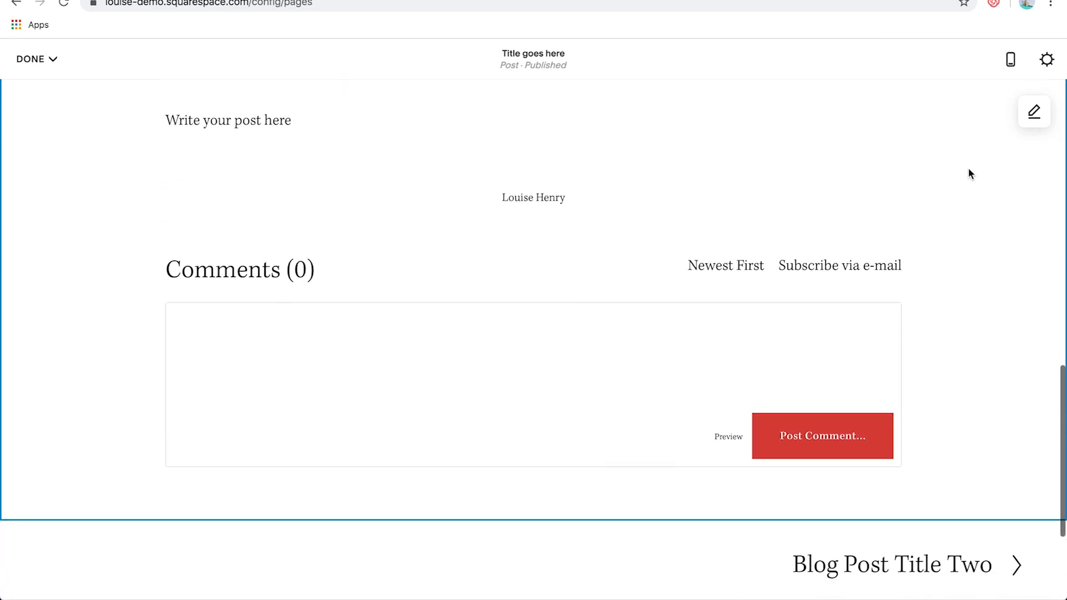
mouse_move(616, 331)
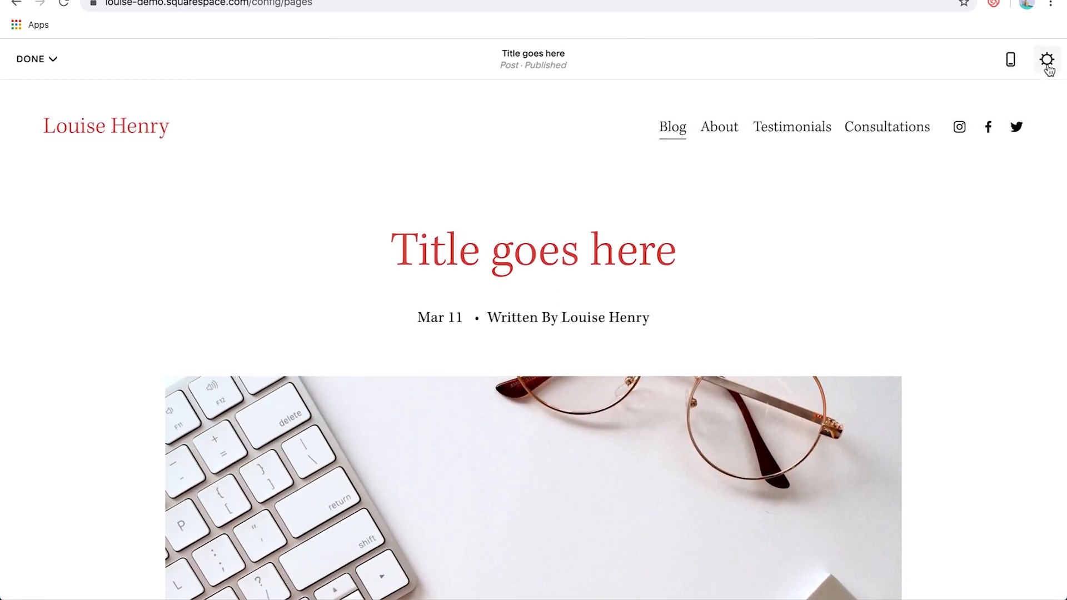
Delete the post's mountain-lake thumbnail and bring up the stock image search
left_click(1046, 59)
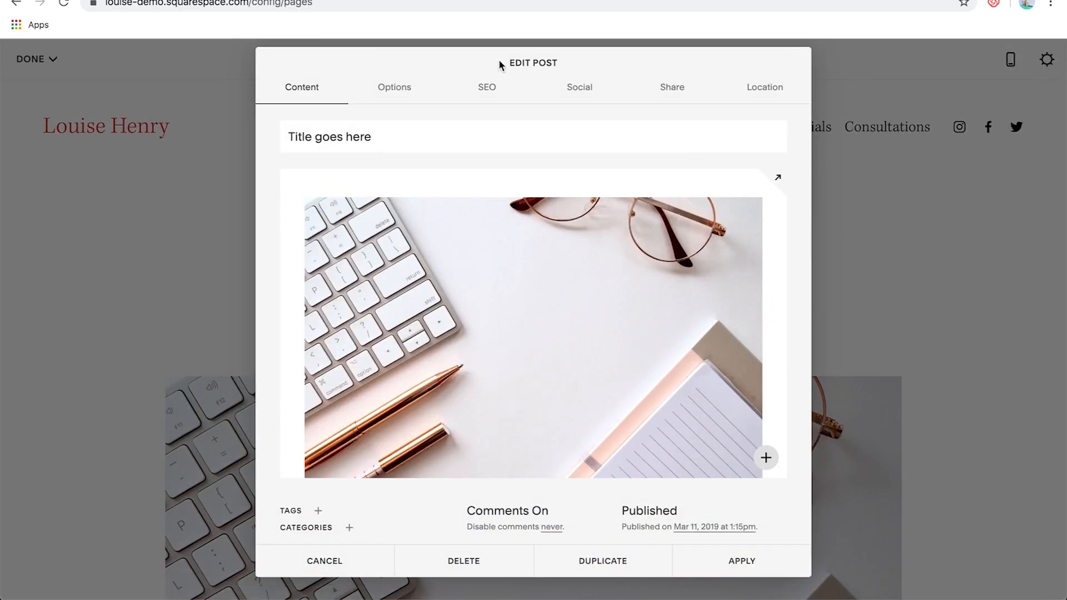
left_click(394, 87)
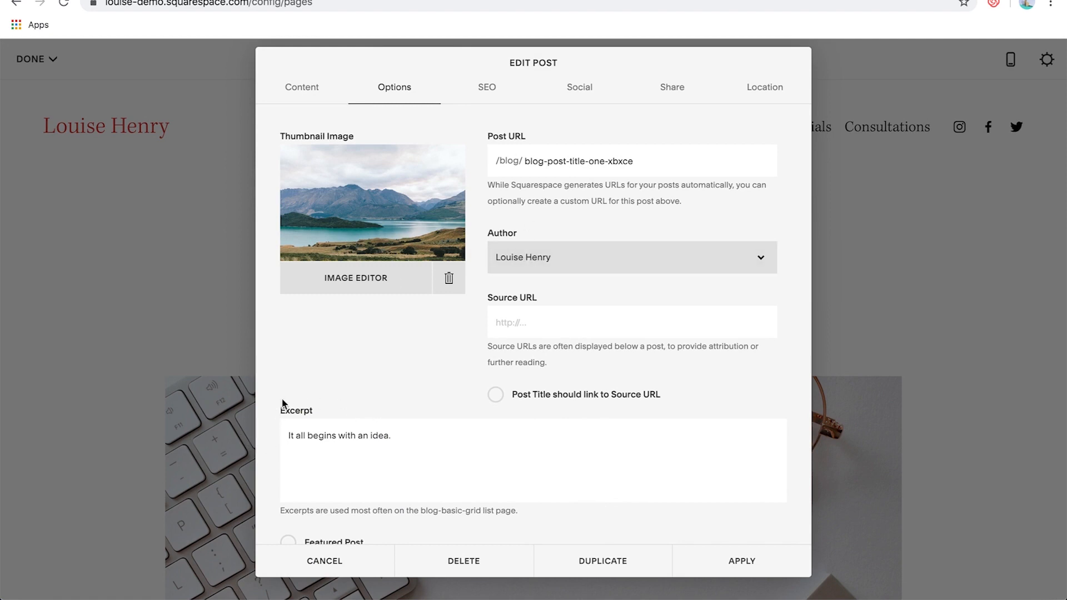
mouse_move(448, 279)
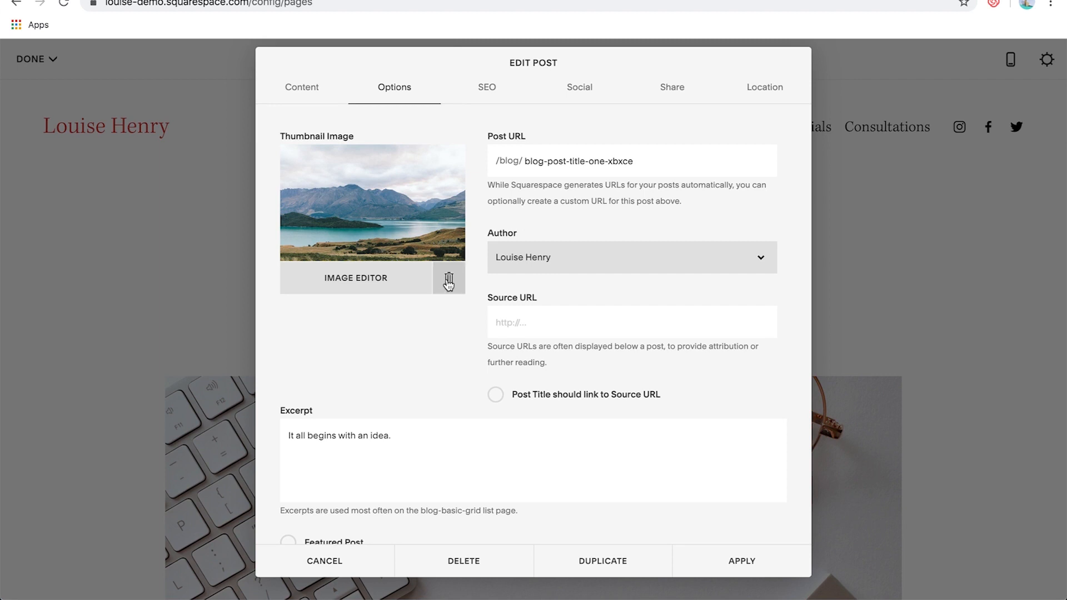
left_click(449, 278)
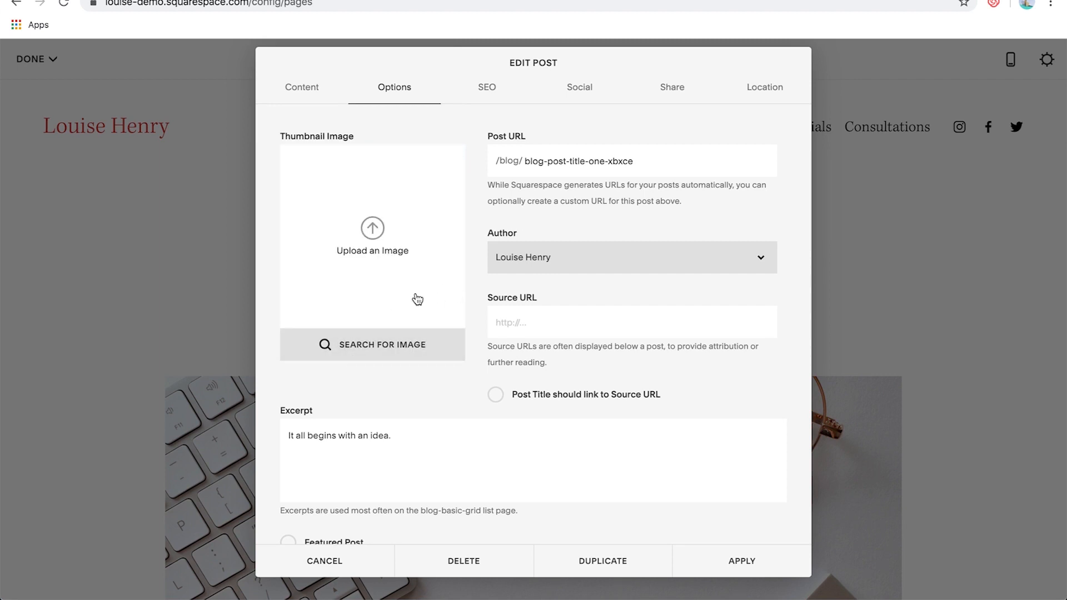
left_click(372, 344)
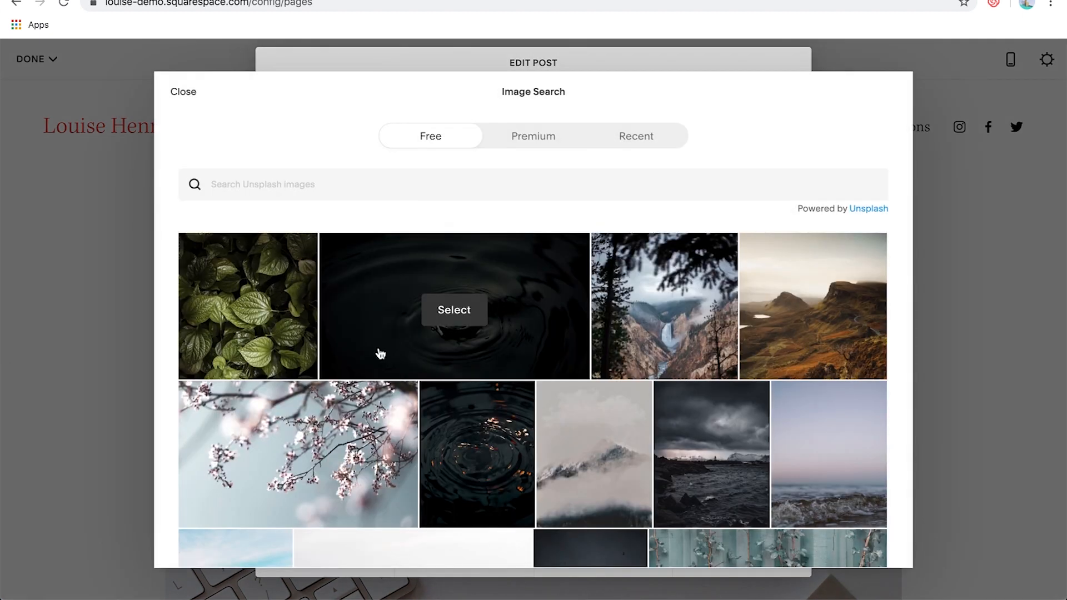
Search stock images for 'computer' and pick the leaf-in-glass laptop photo
type("computeer")
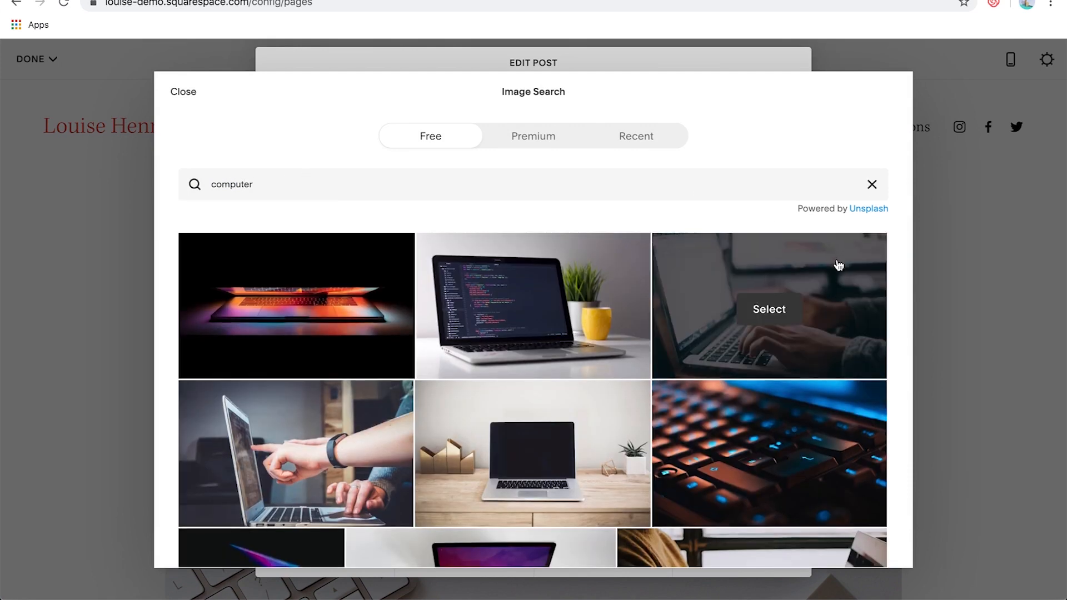
scroll("down", 3)
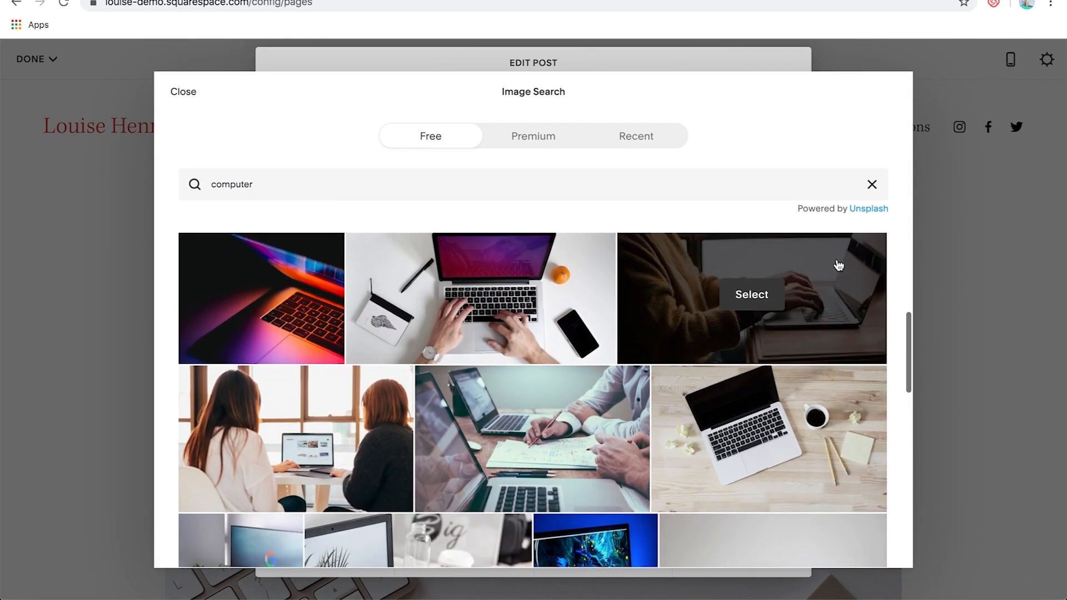
scroll("down", 3)
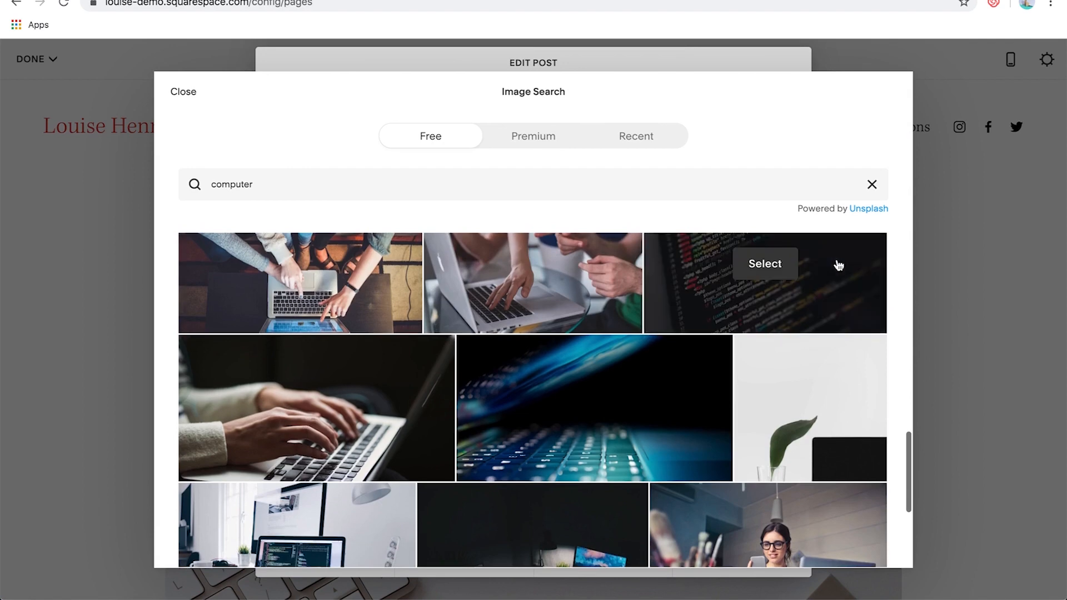
scroll("down", 3)
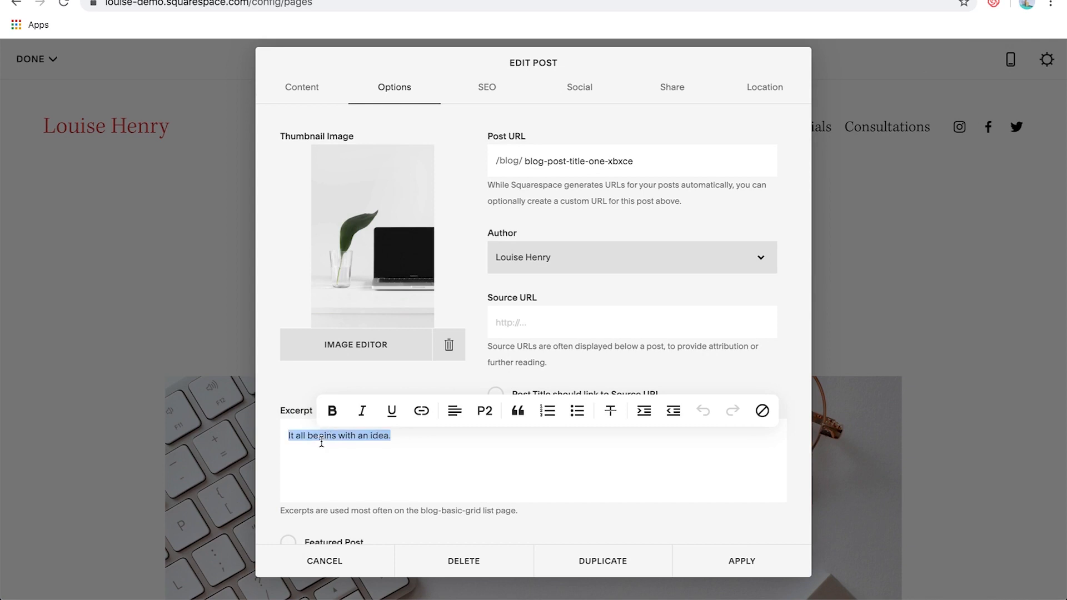
Change the excerpt to '1-2 sentences on what your post is about.' and apply
type("1-1")
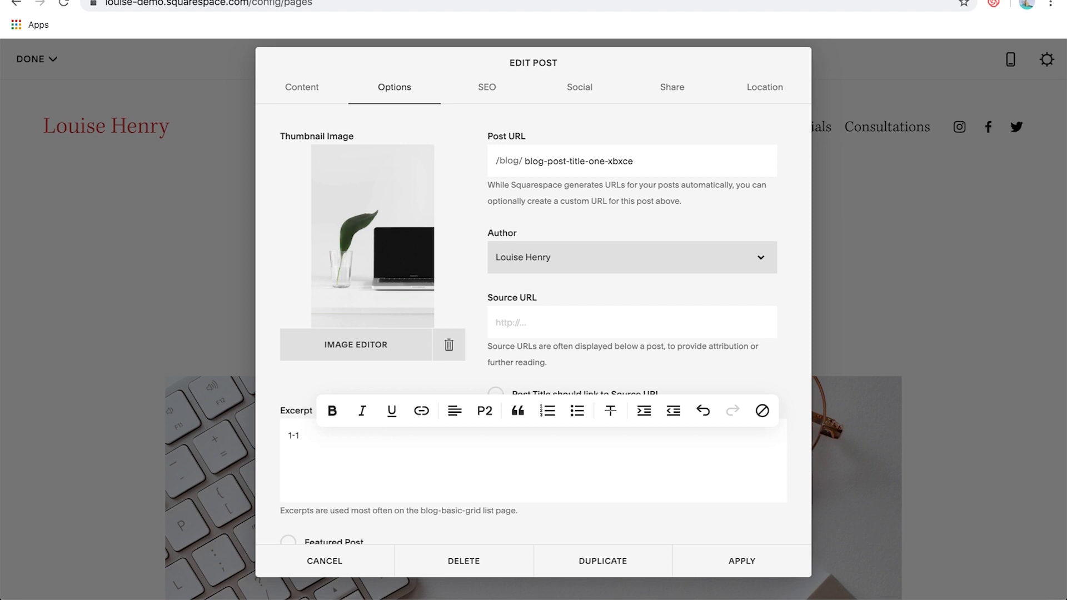
type("-2 sentences on what your")
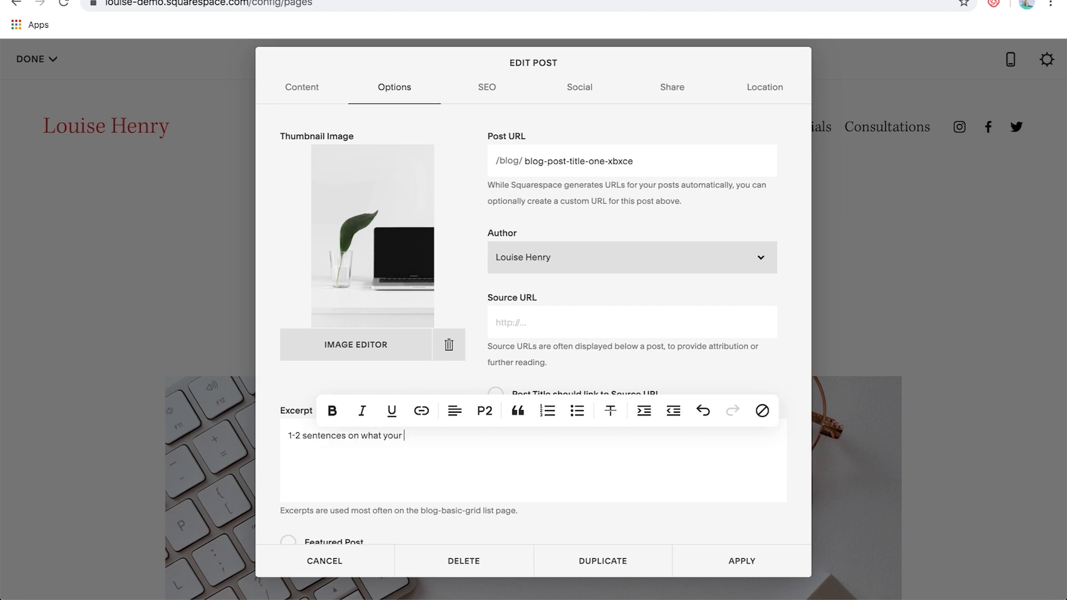
type("post is about.")
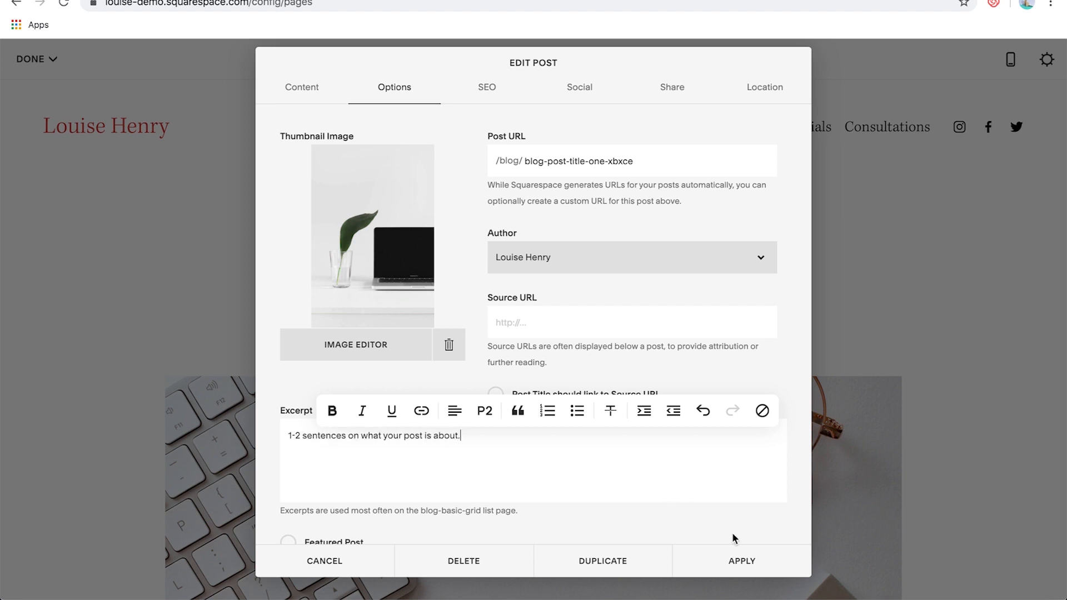
left_click(742, 561)
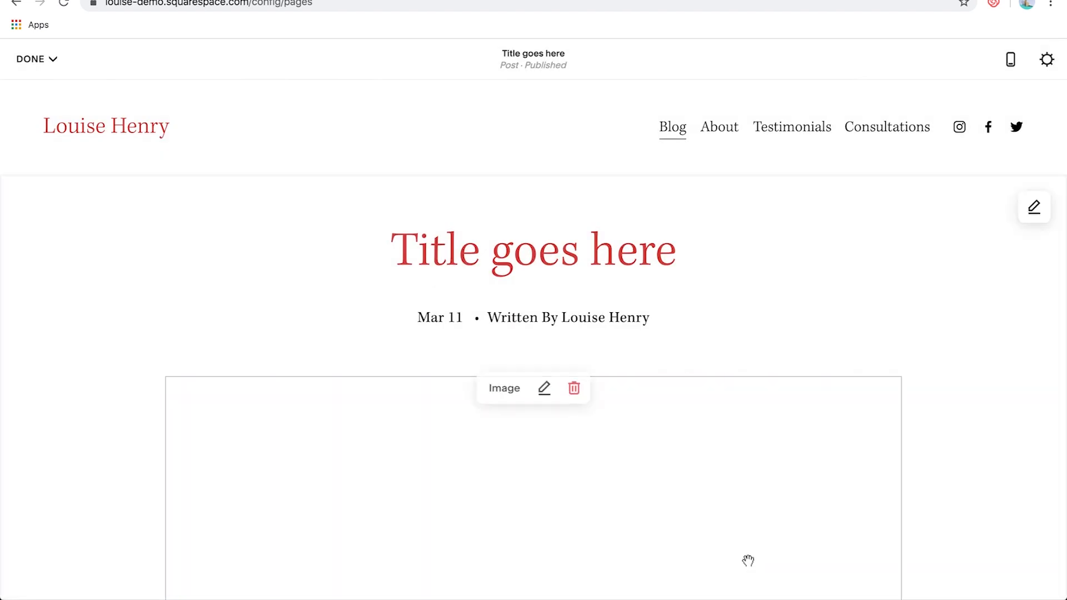
left_click(30, 58)
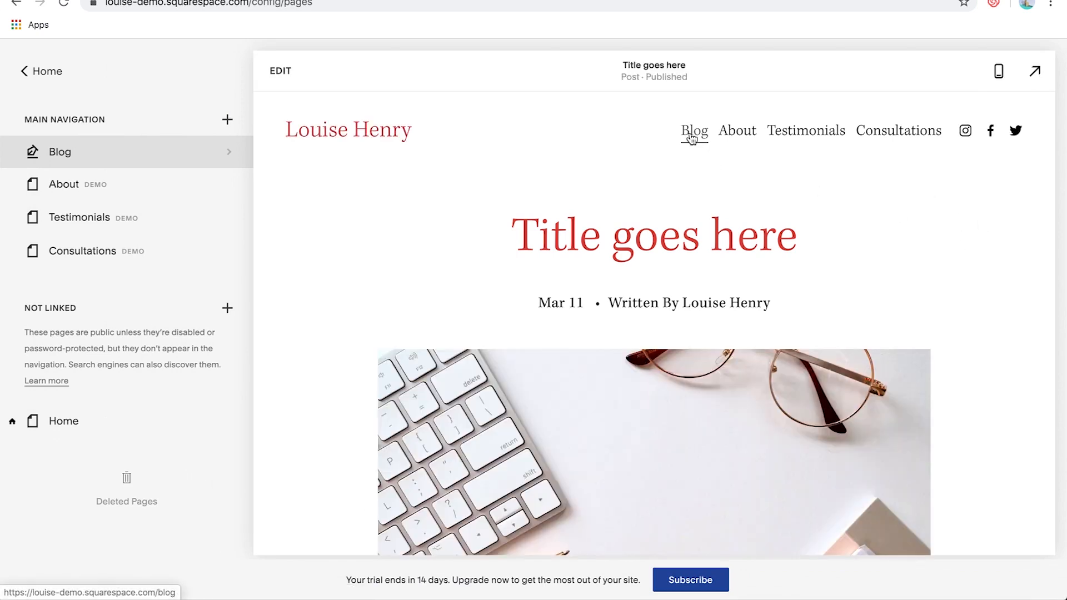
left_click(695, 131)
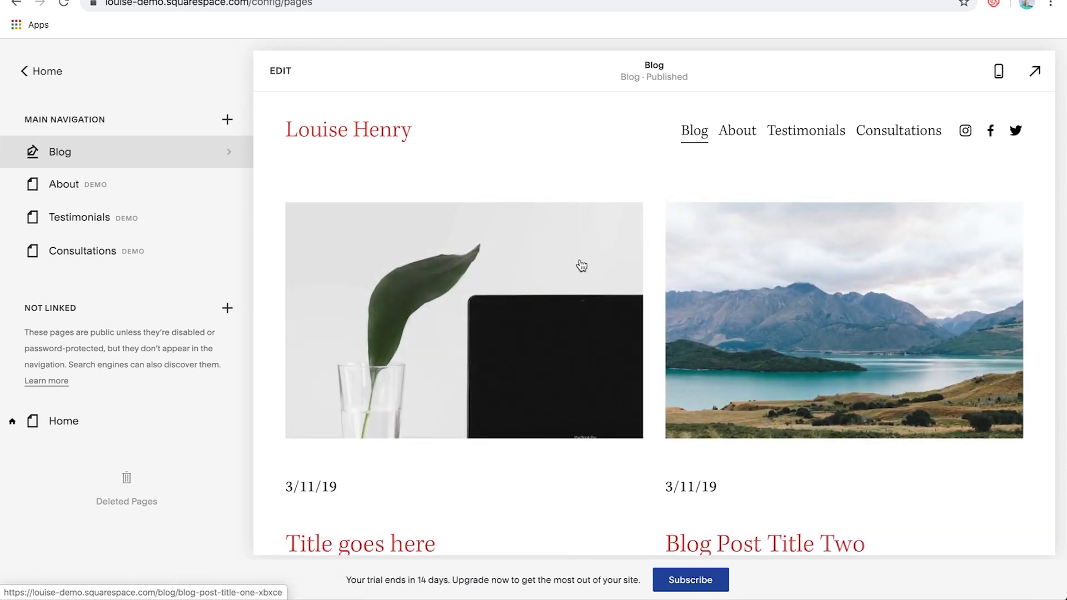
scroll("down", 3)
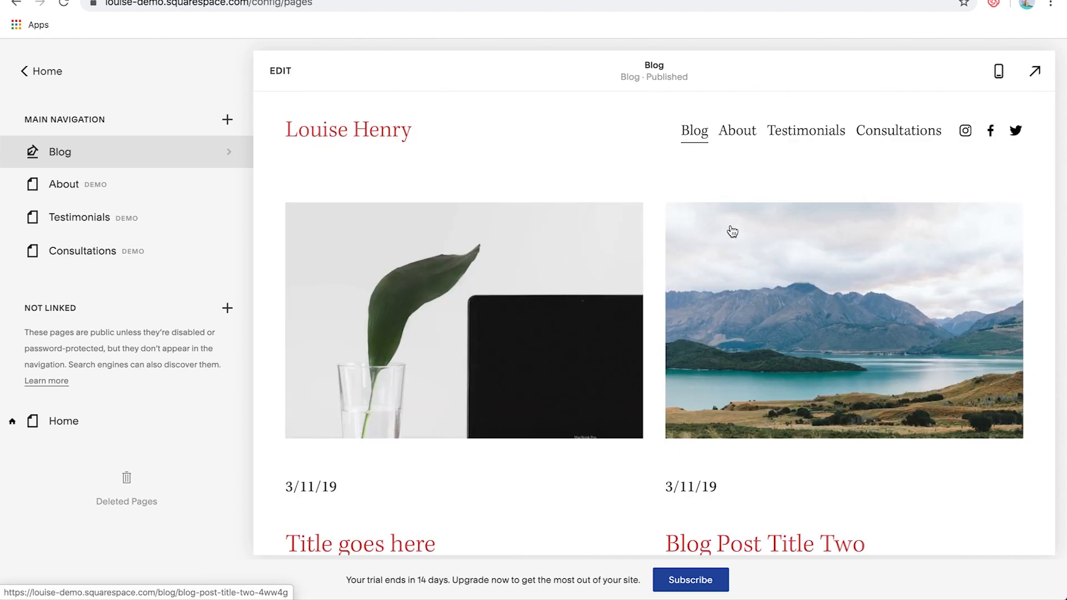
scroll("down", 3)
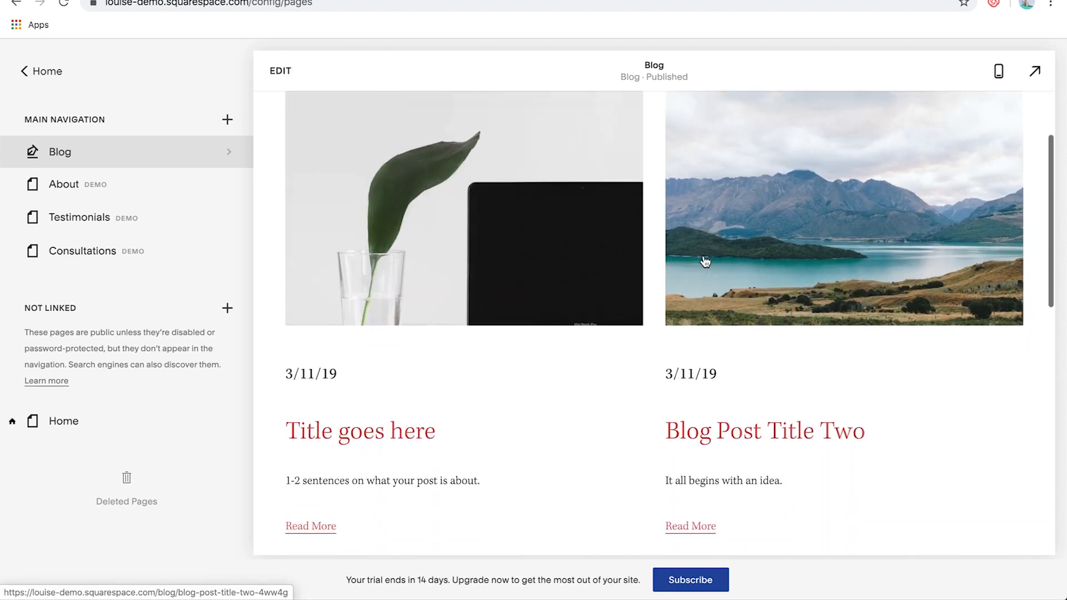
scroll("up", 3)
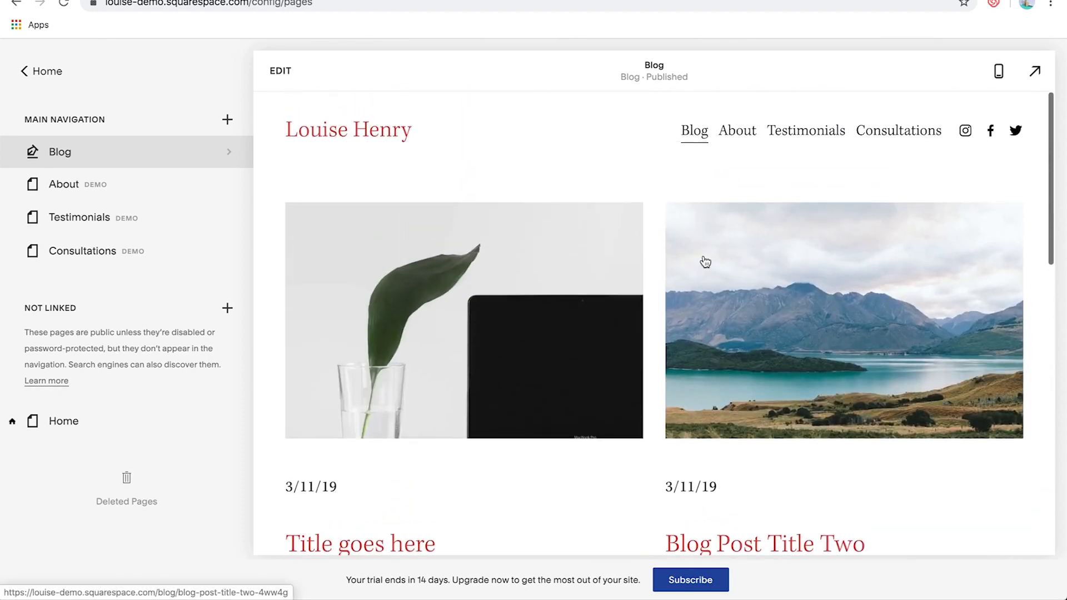
mouse_move(694, 134)
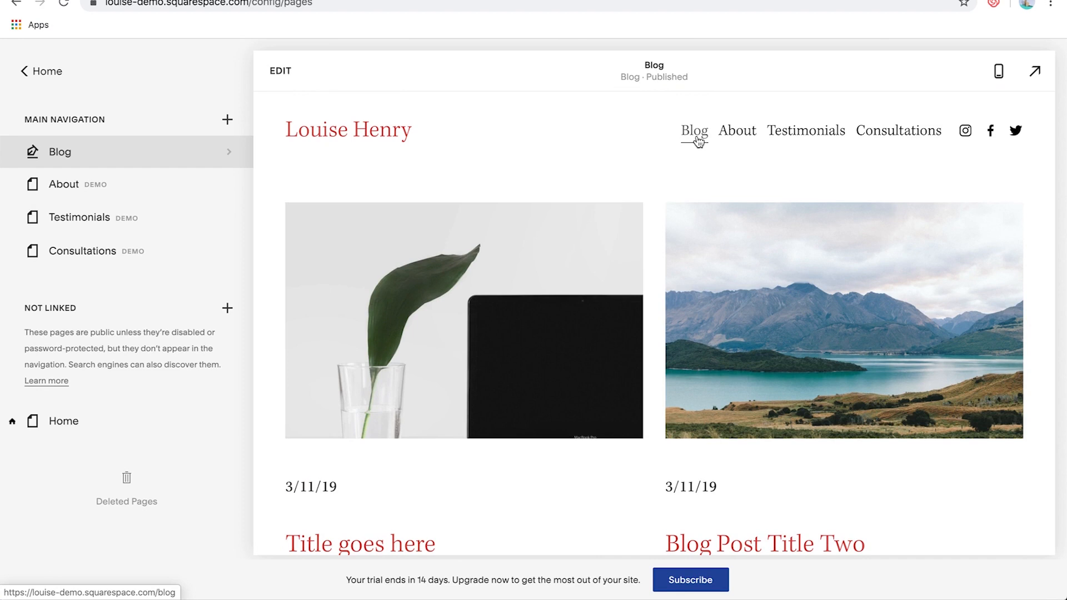
Set the blog section's Format columns to 3, overshooting to 4 and back
left_click(1035, 71)
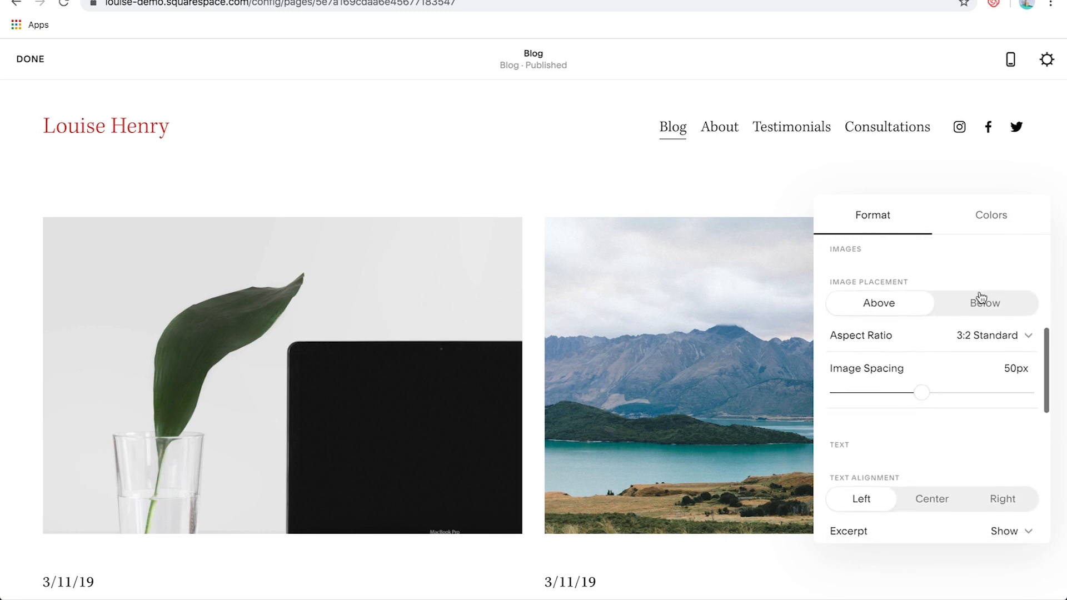
scroll("down", 3)
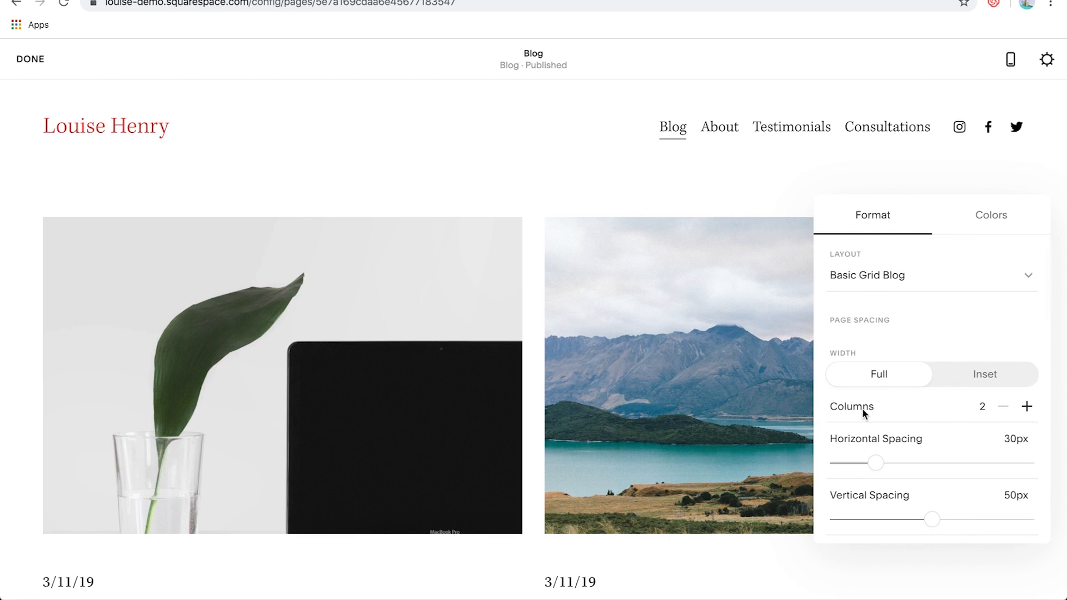
mouse_move(1030, 410)
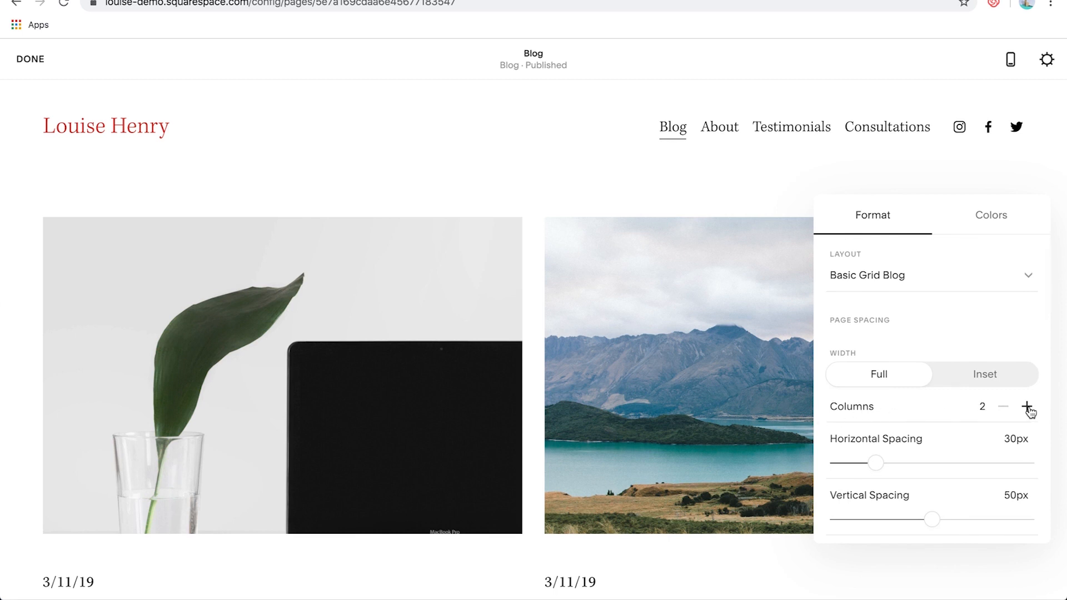
left_click(1030, 406)
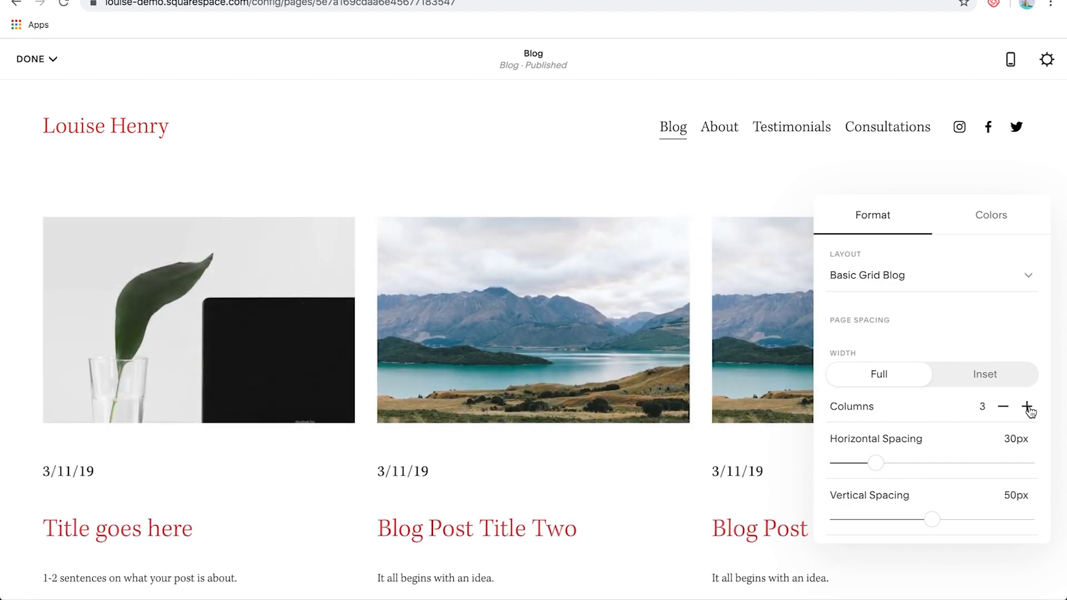
left_click(1029, 407)
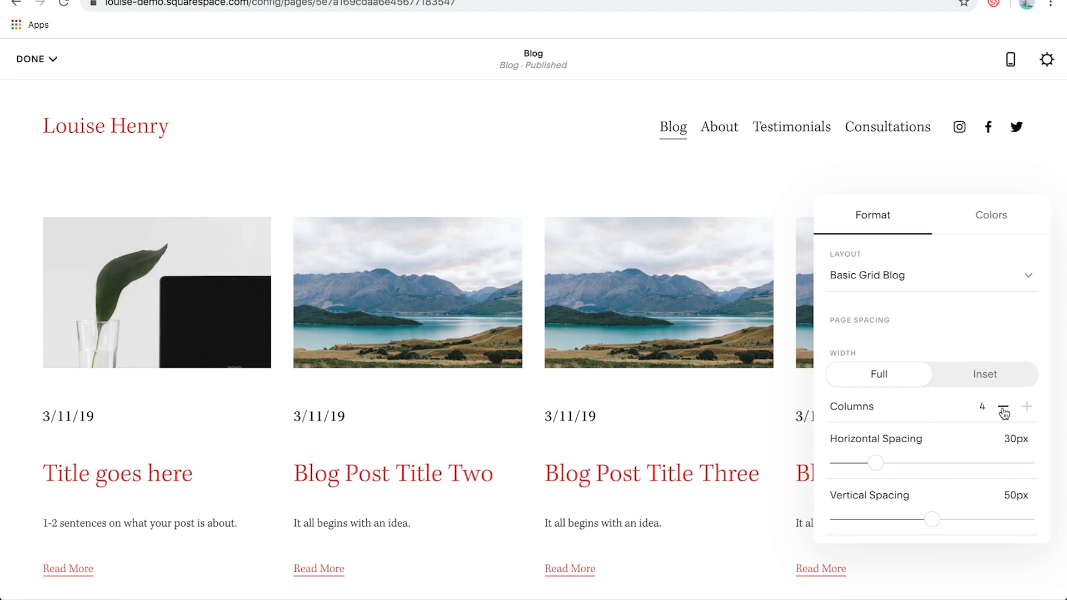
left_click(1004, 406)
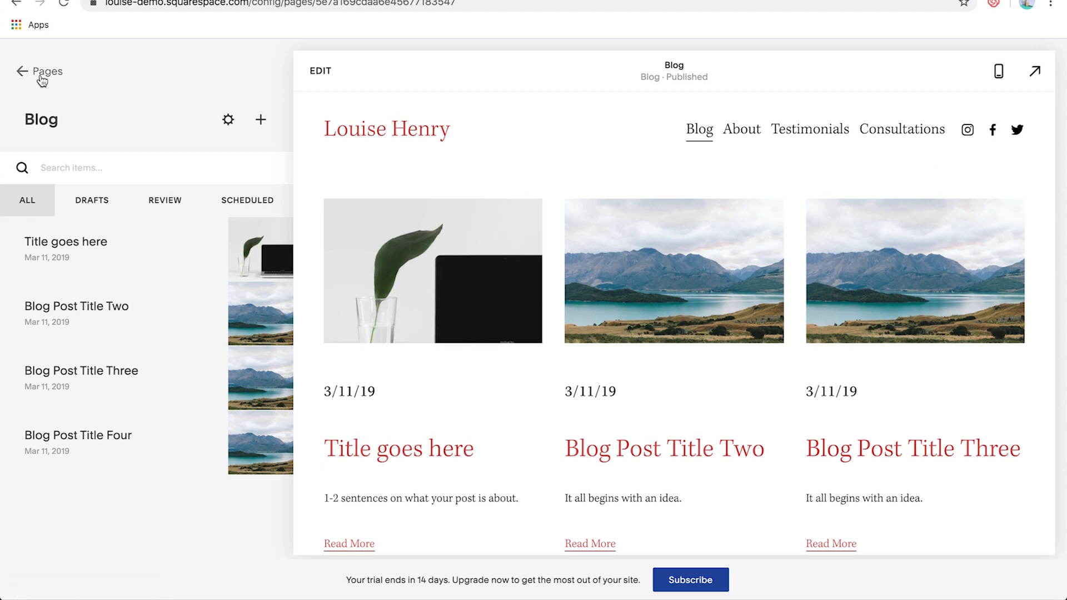
Back out through Pages and Home to the Squarespace account dashboard
left_click(25, 71)
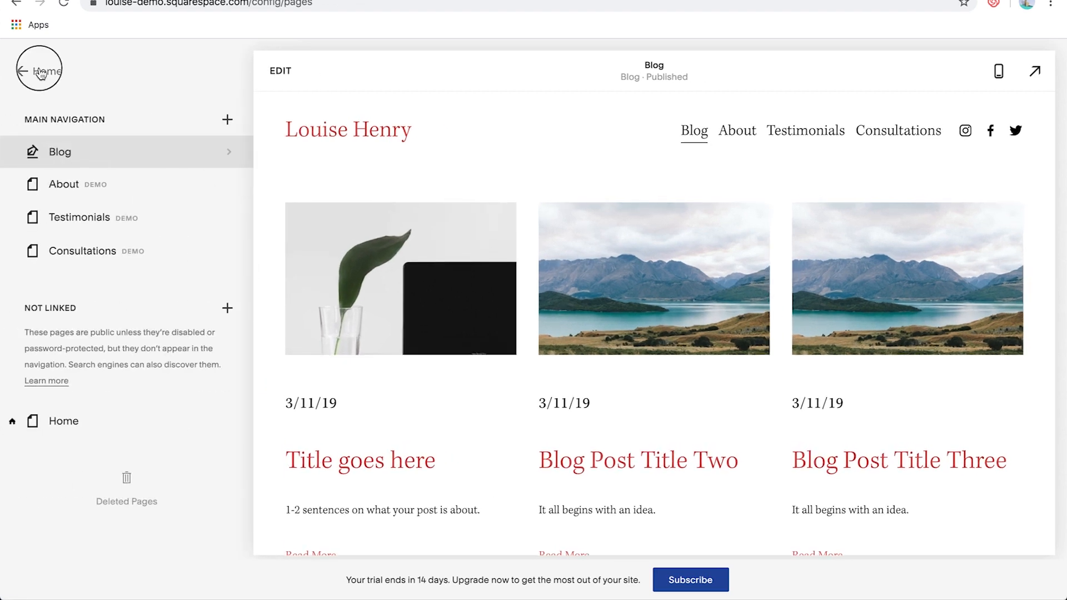
left_click(25, 71)
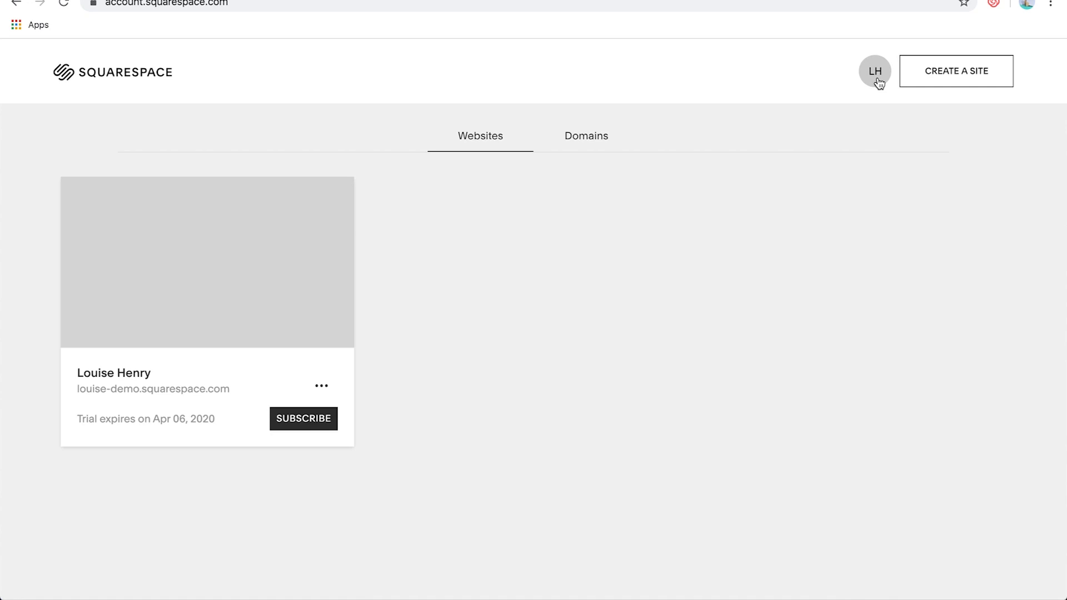
Open the account profile and upload a new profile photo
left_click(875, 71)
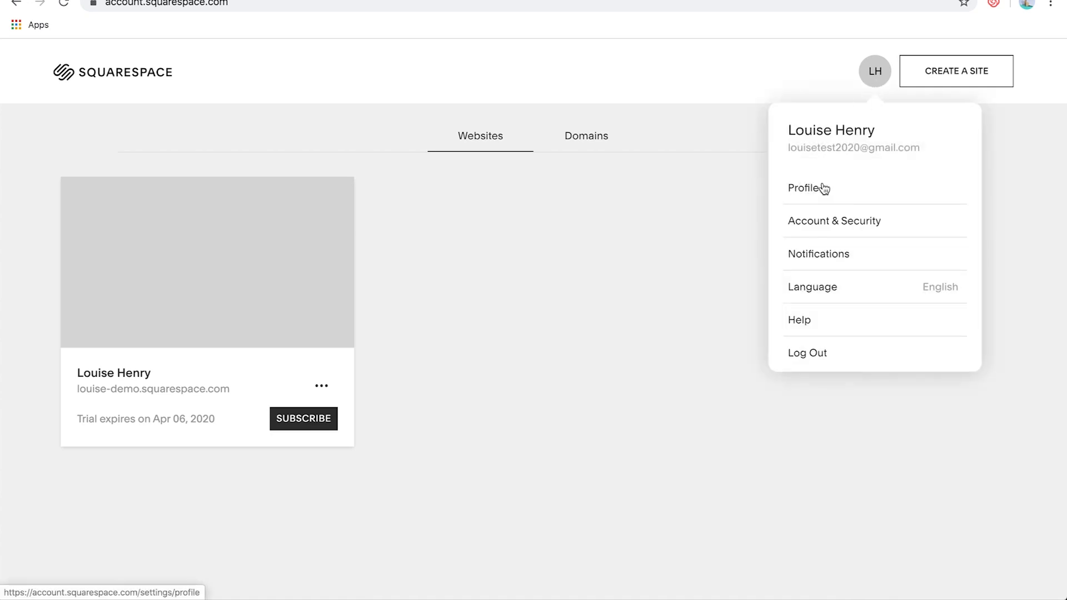
left_click(808, 188)
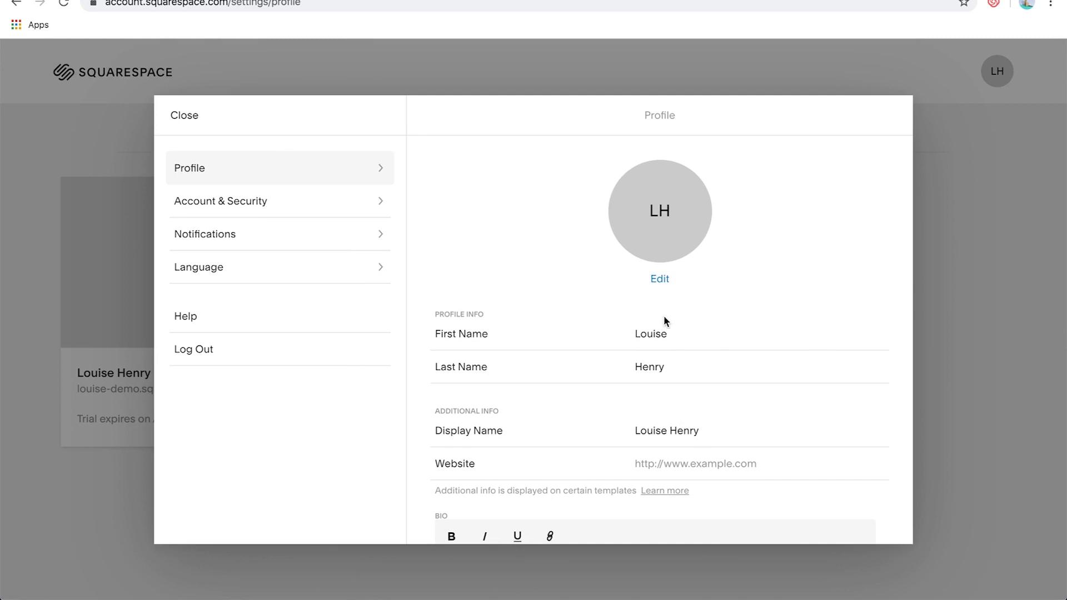
left_click(658, 279)
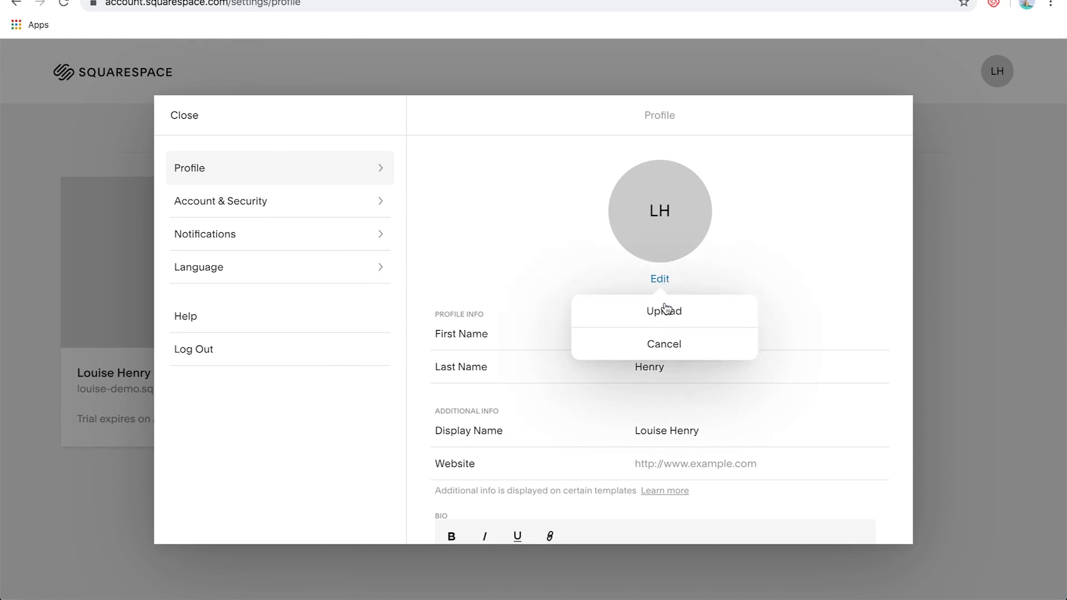
left_click(663, 311)
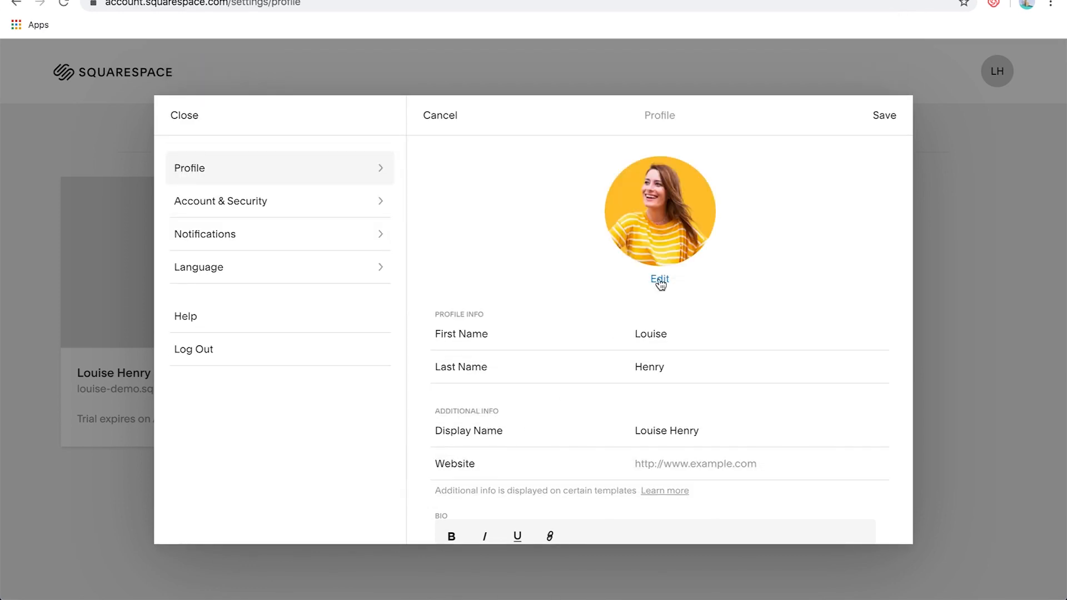
scroll("down", 3)
type("https://louisehenry.com")
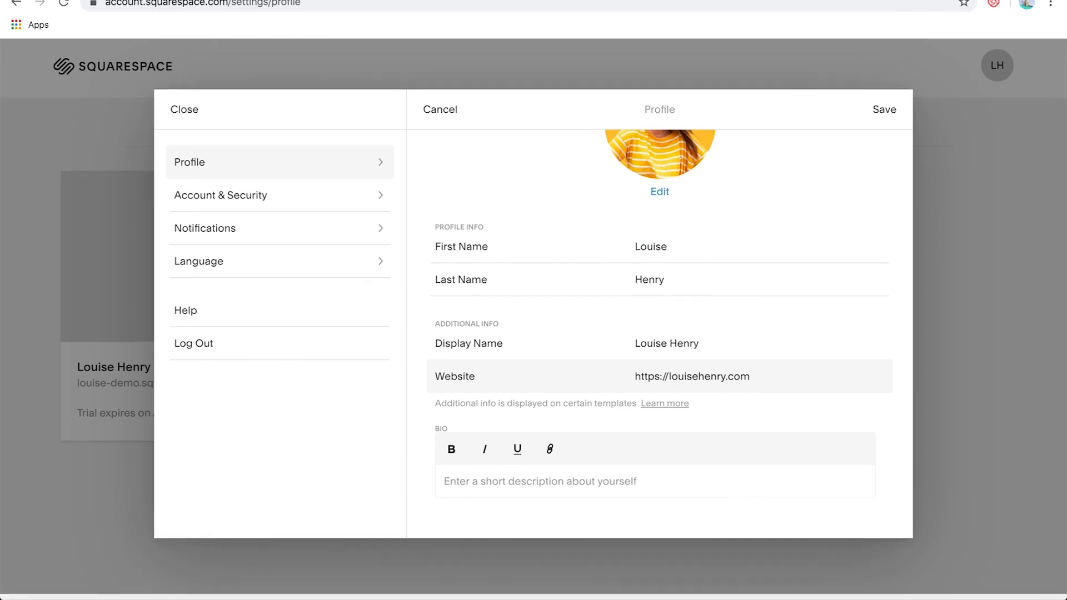
left_click(597, 487)
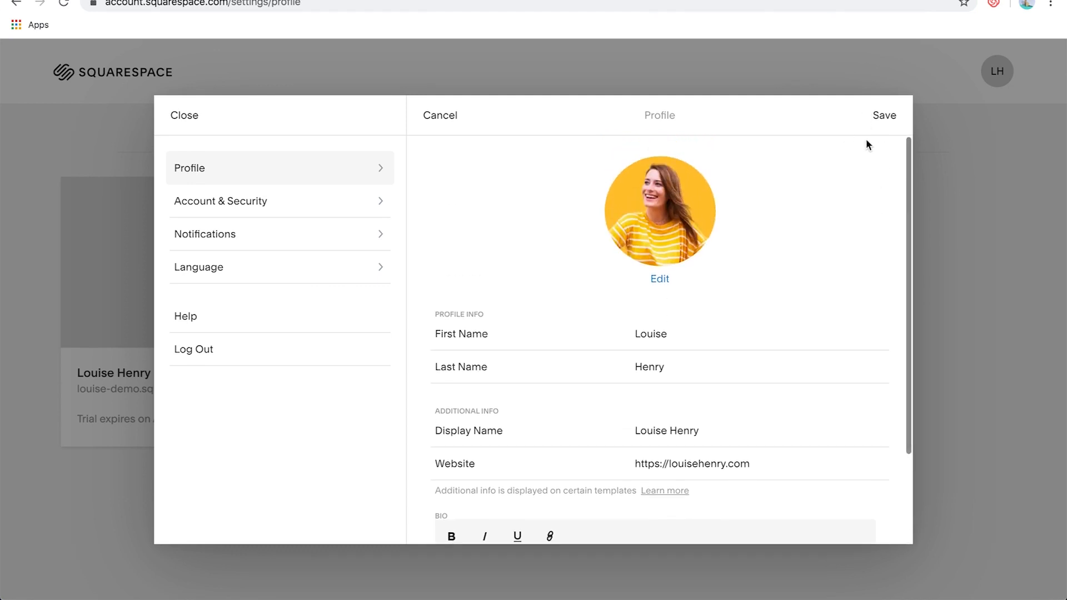
left_click(885, 115)
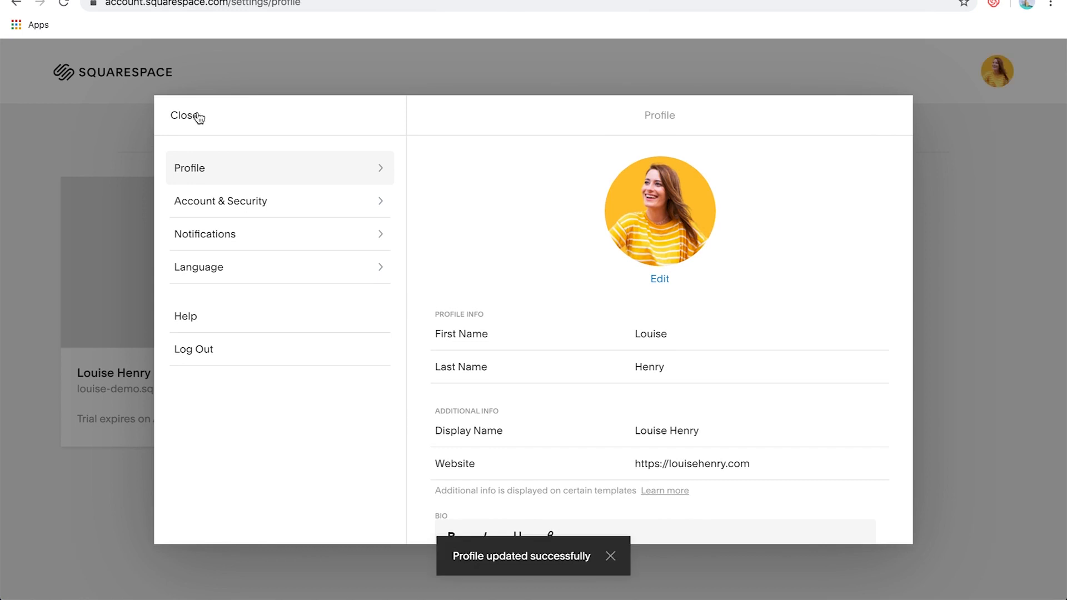
left_click(182, 116)
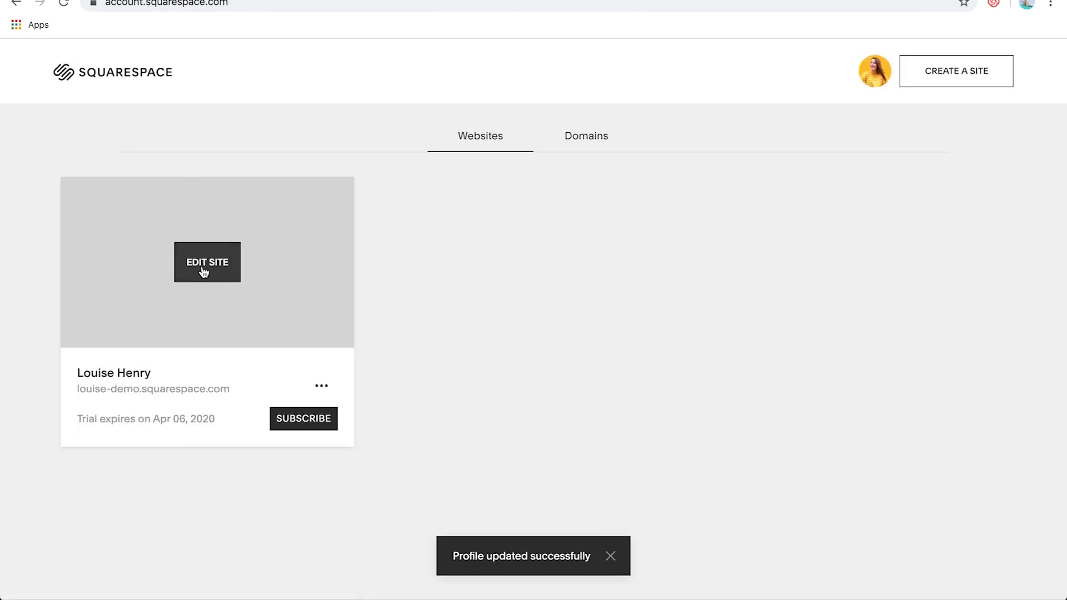
Reopen the site editor and scroll the Blog post to Louise Henry's author block
left_click(206, 262)
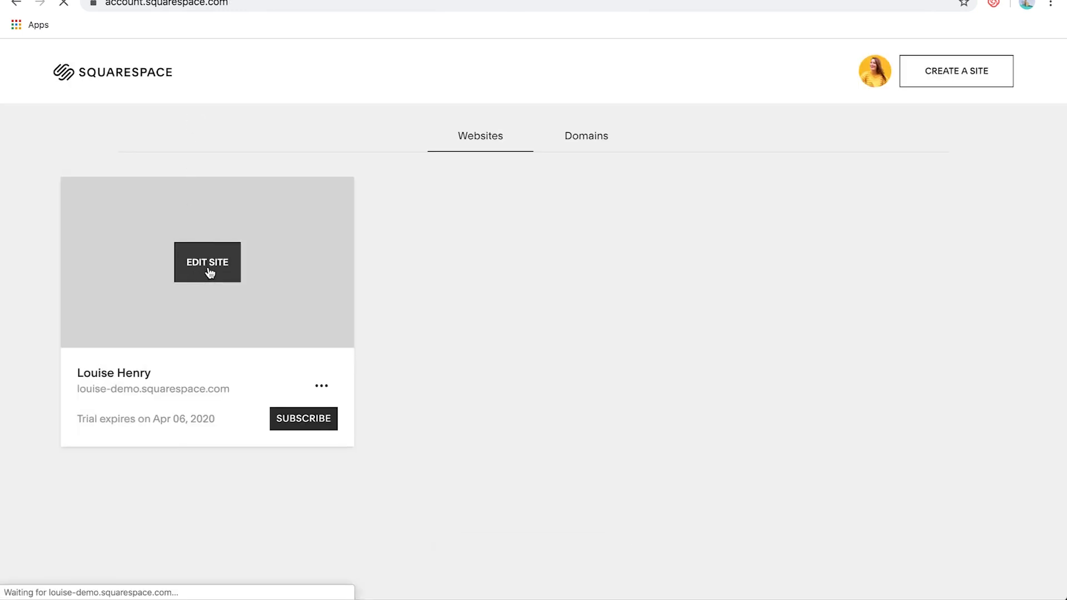
left_click(207, 261)
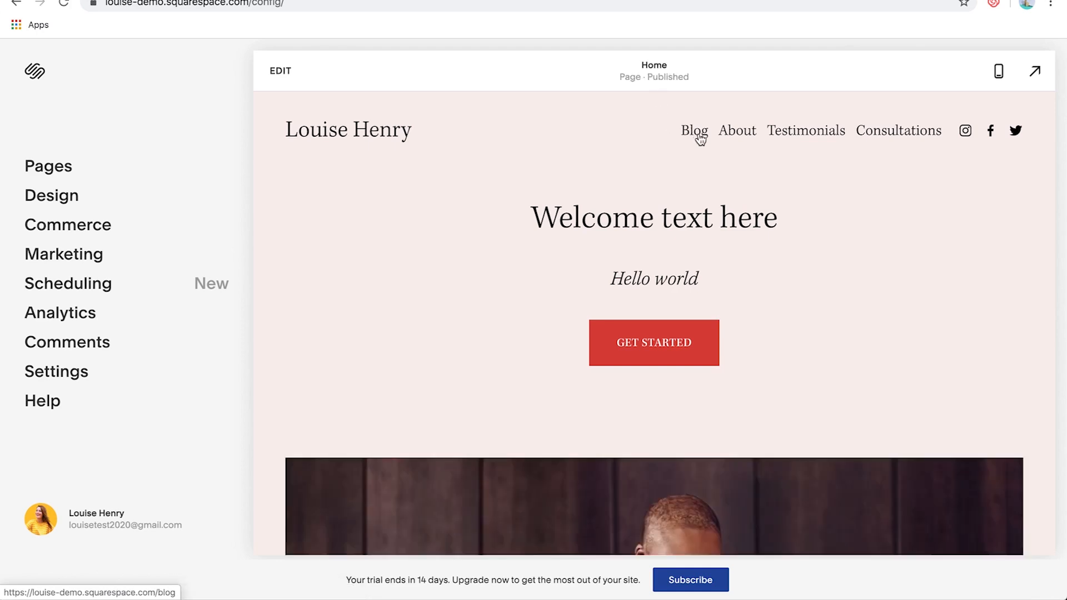
left_click(694, 130)
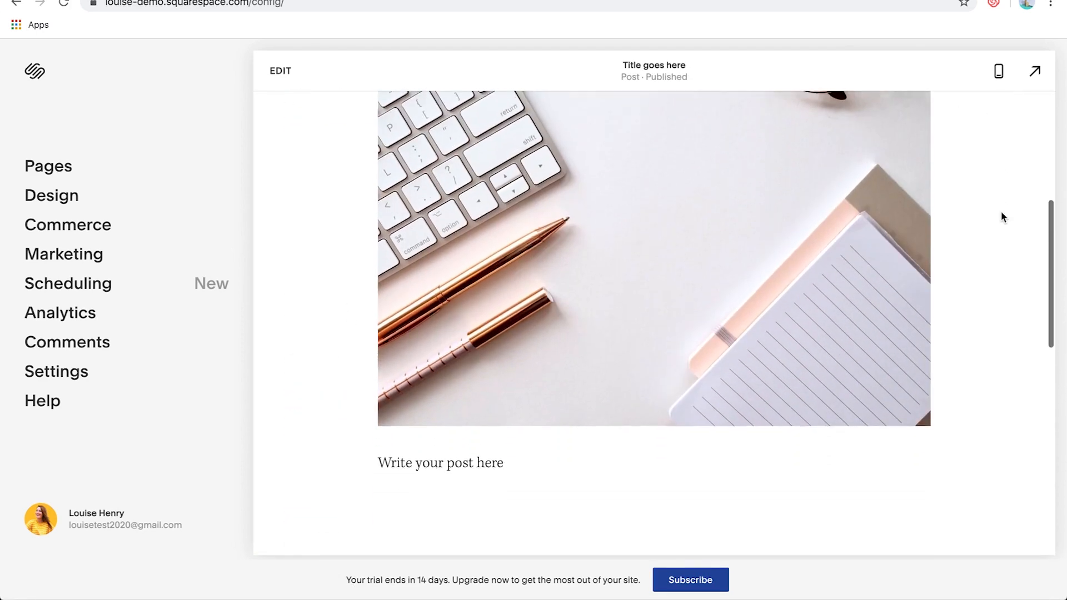
scroll("down", 3)
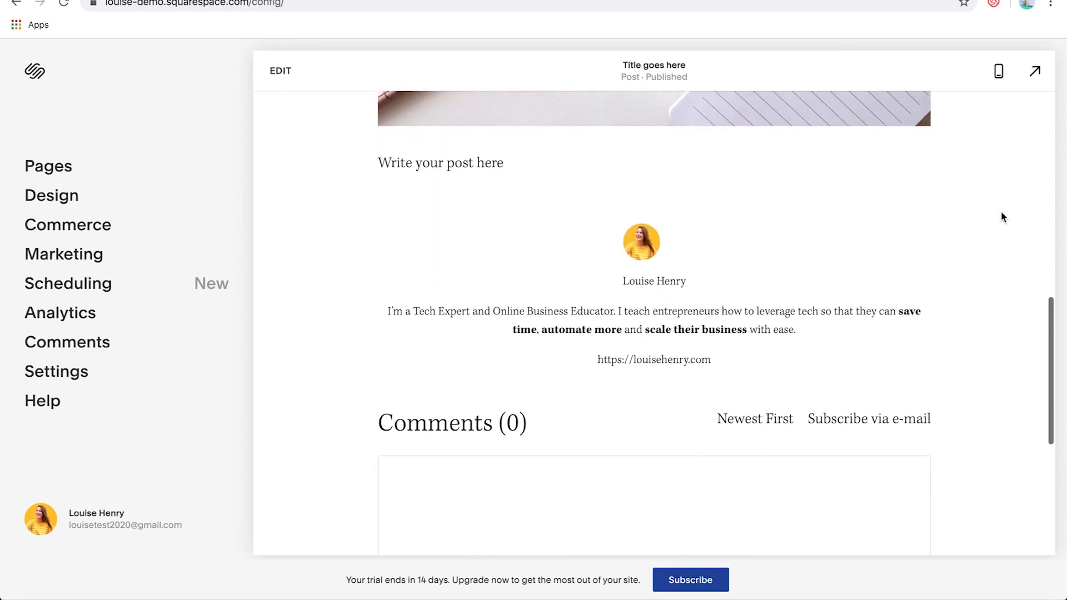